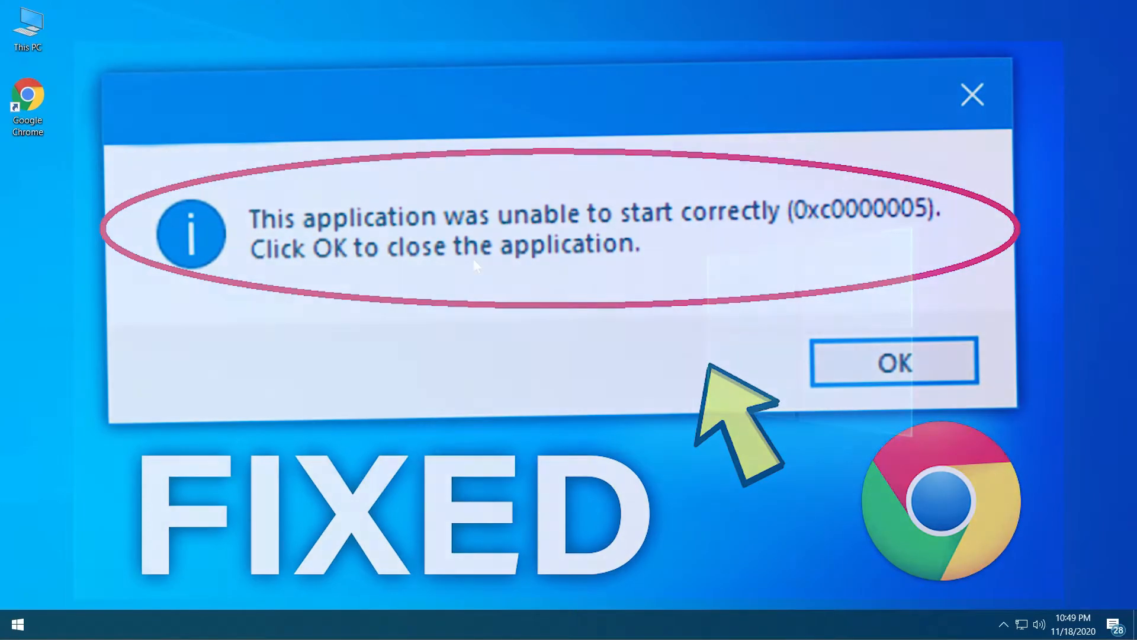
Step: Launch Command Prompt with administrator rights from the Start app list
left_click(893, 362)
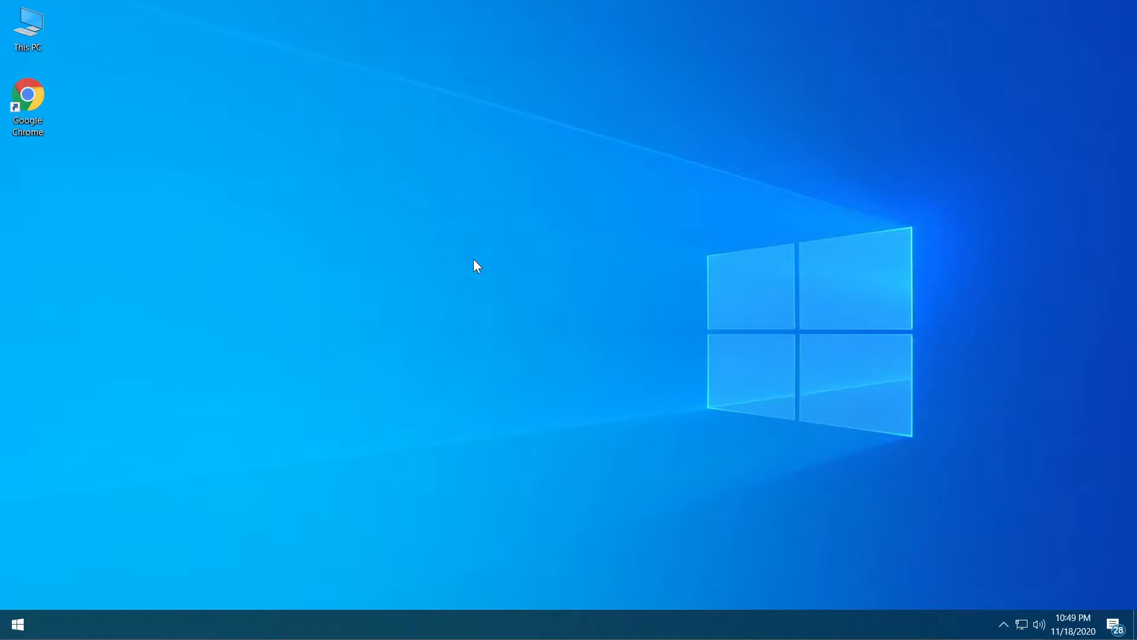
mouse_move(293, 335)
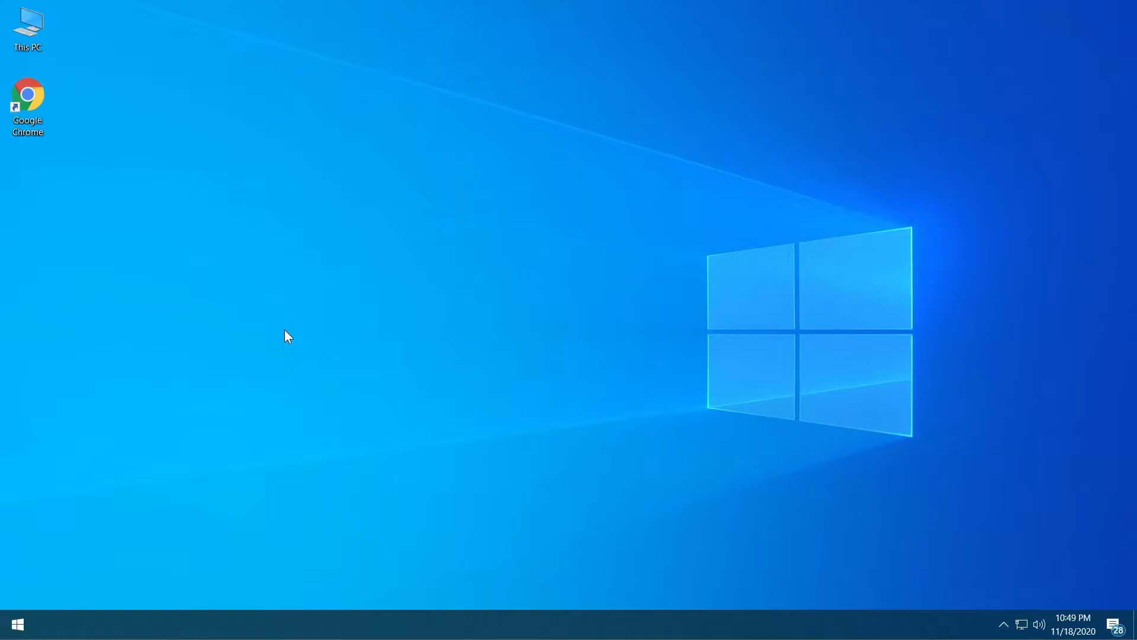
mouse_move(383, 275)
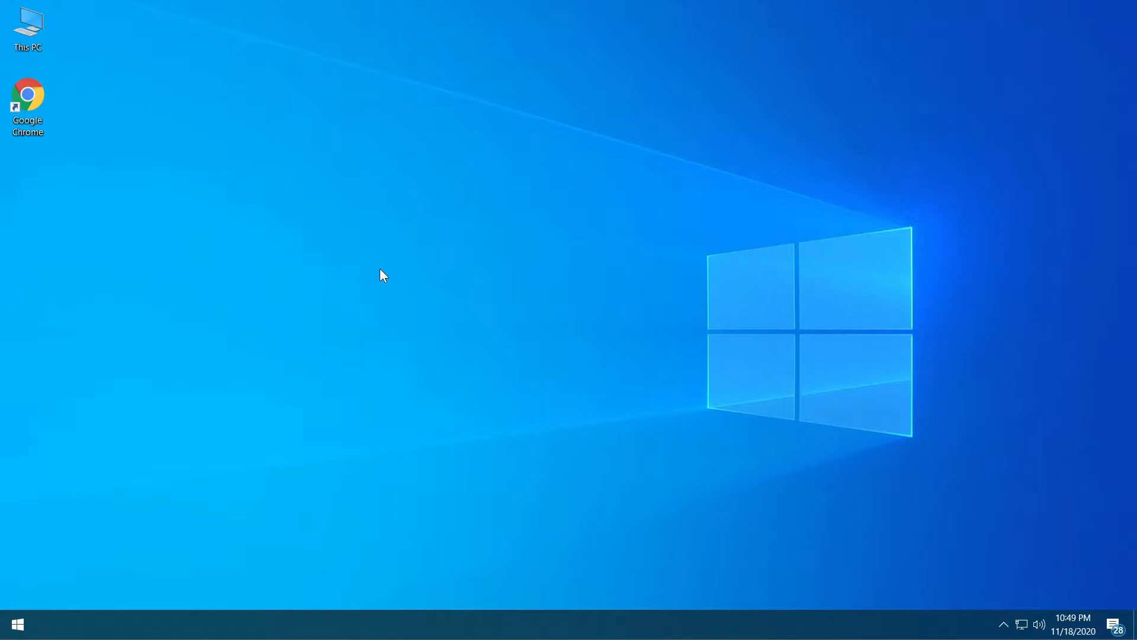
mouse_move(365, 276)
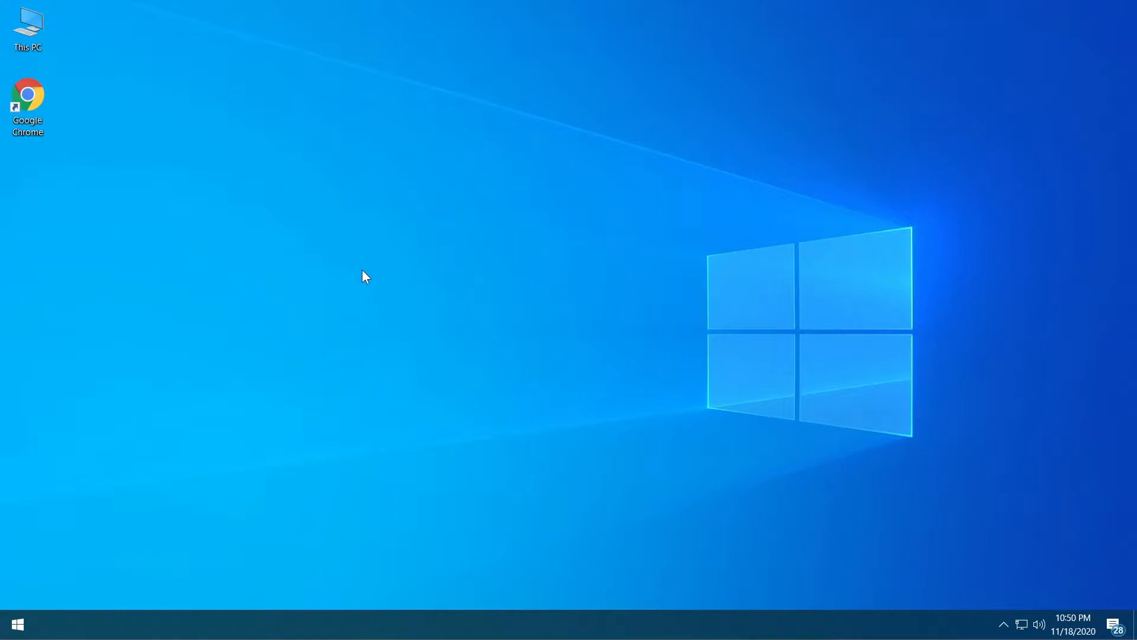
left_click(15, 624)
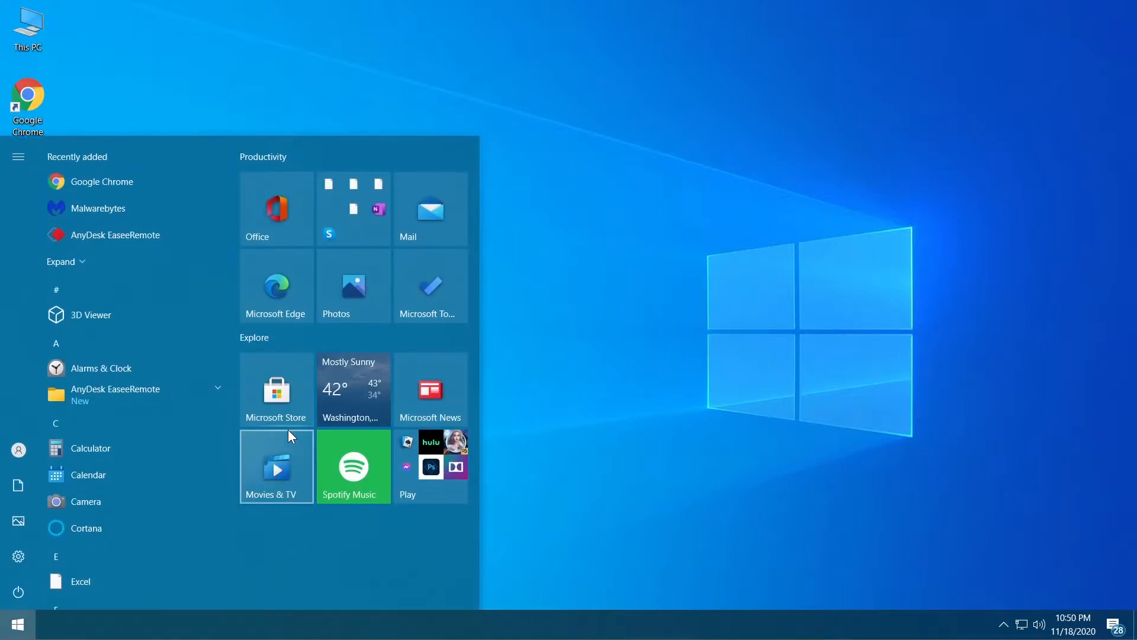
right_click(122, 222)
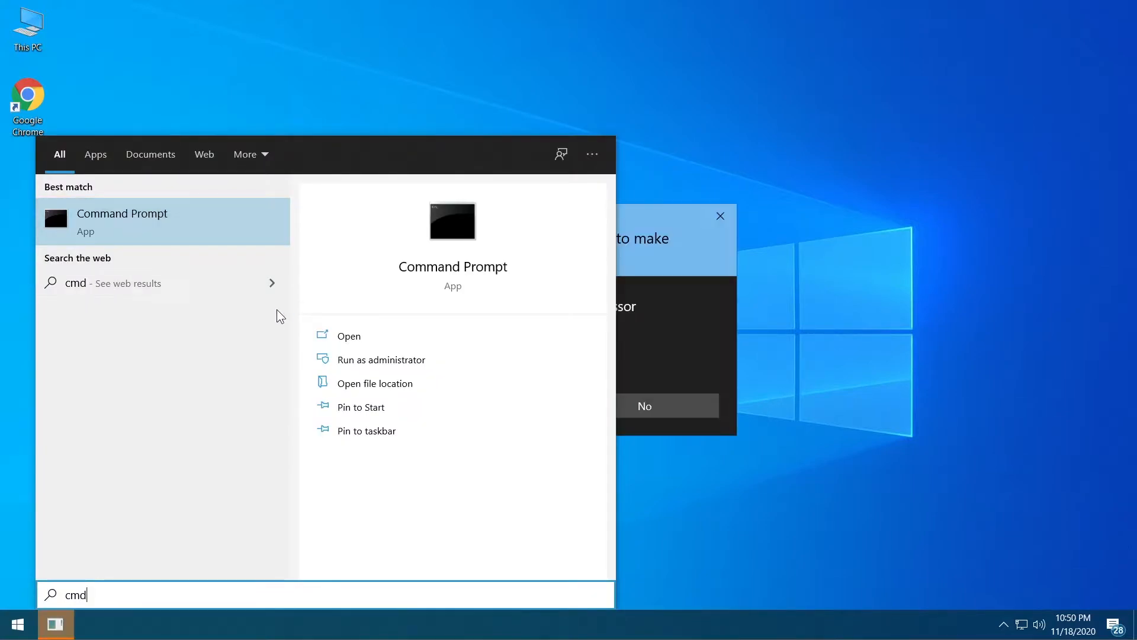
left_click(380, 359)
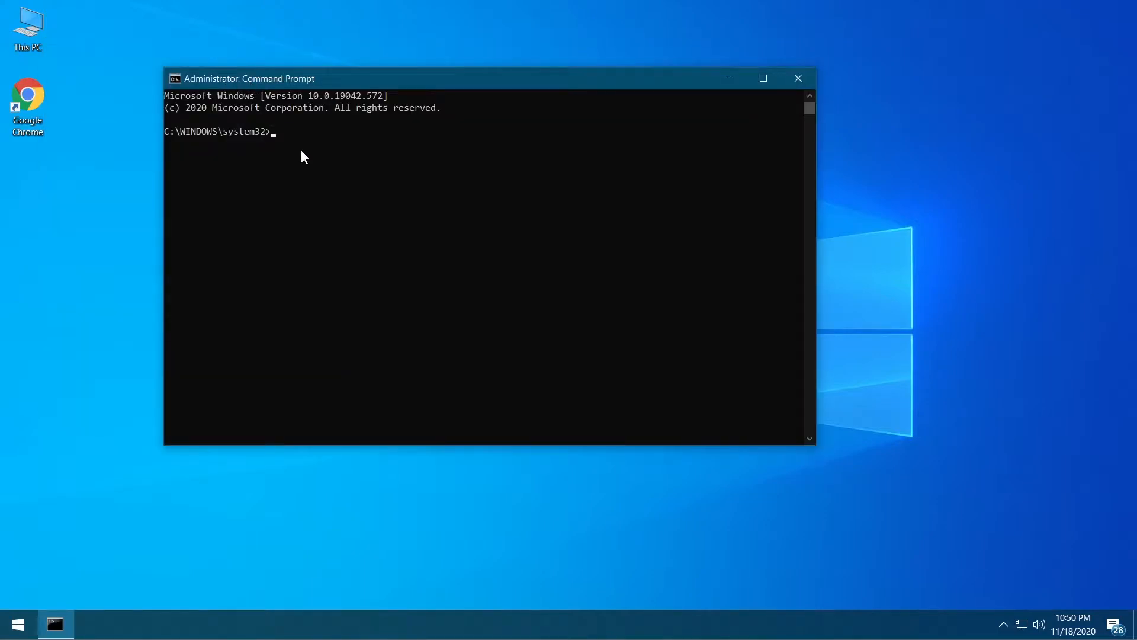
Step: Run the system file check sfc /scannow in the administrator prompt
type("sfc /")
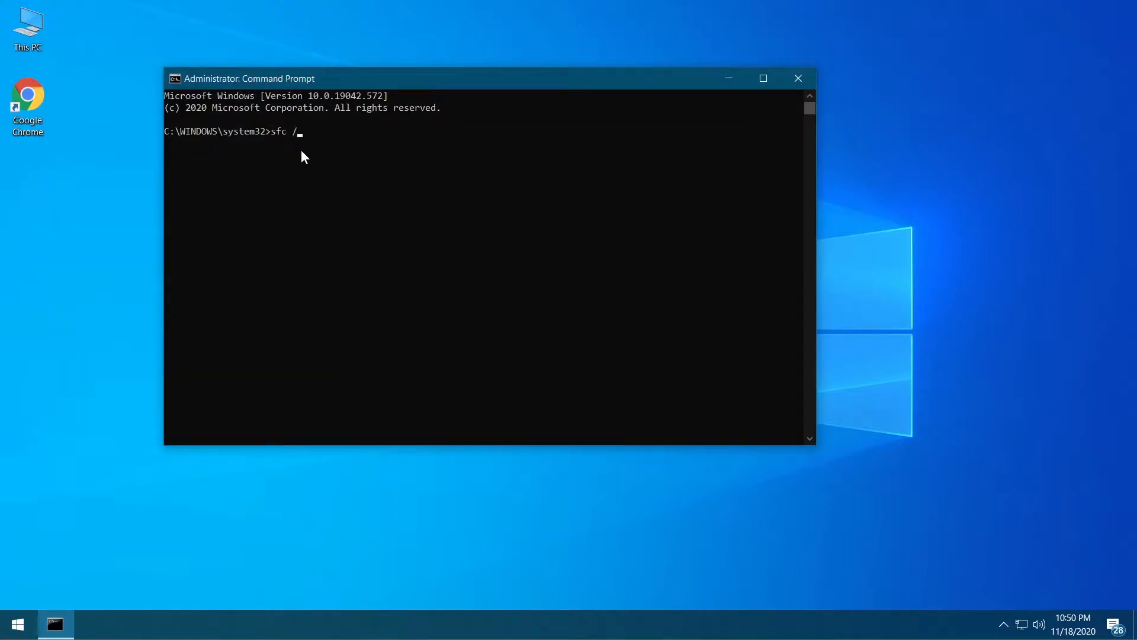
type("scannow")
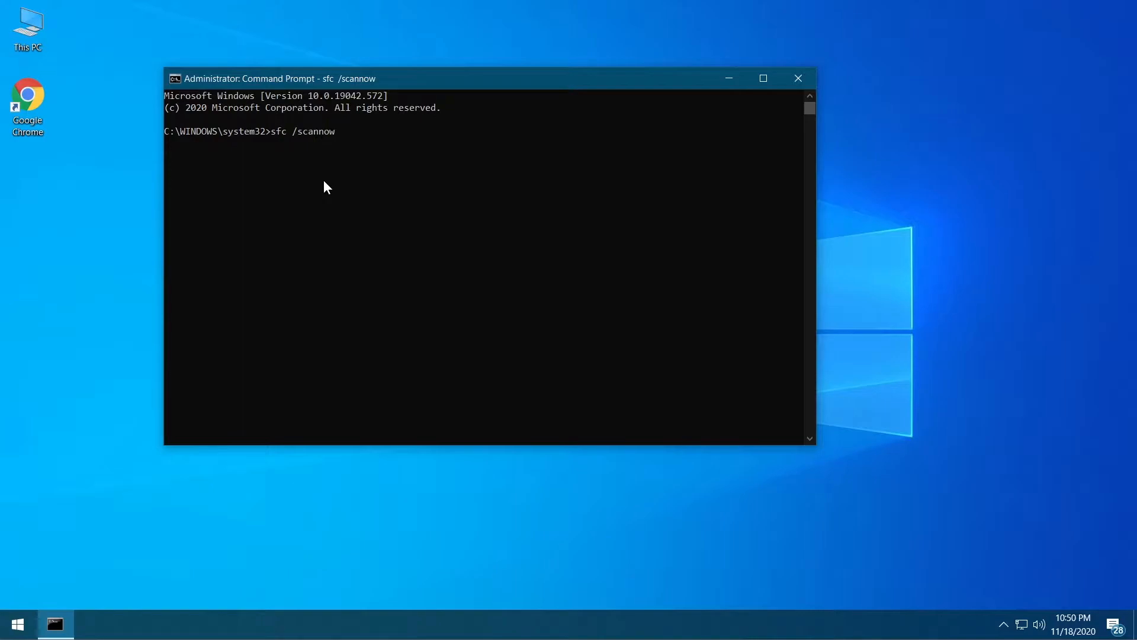
key("enter")
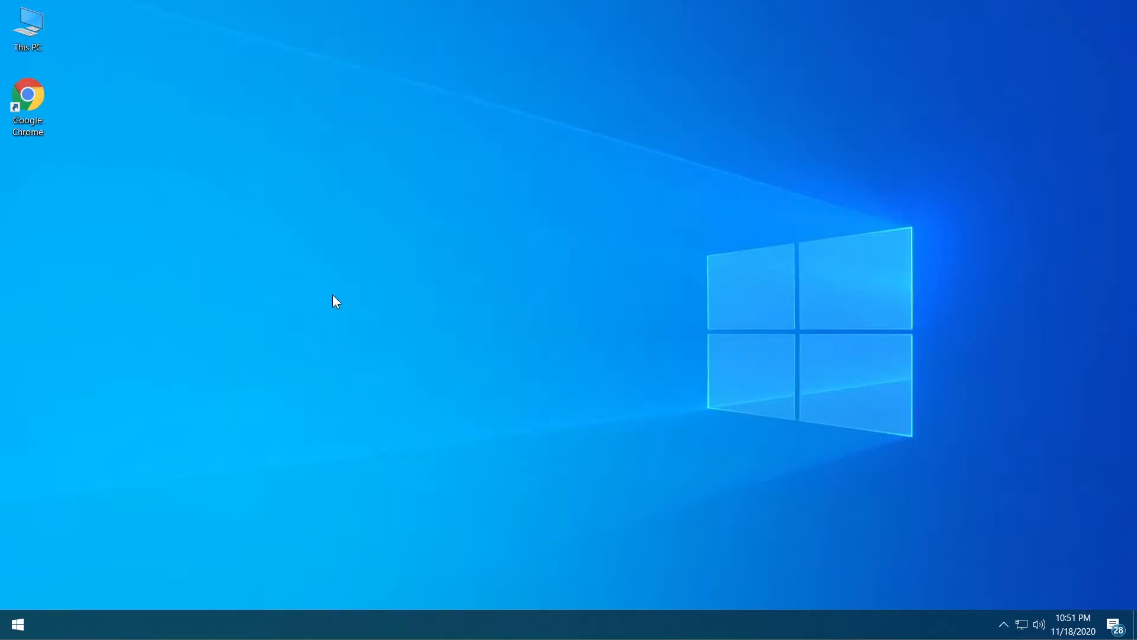
mouse_move(231, 304)
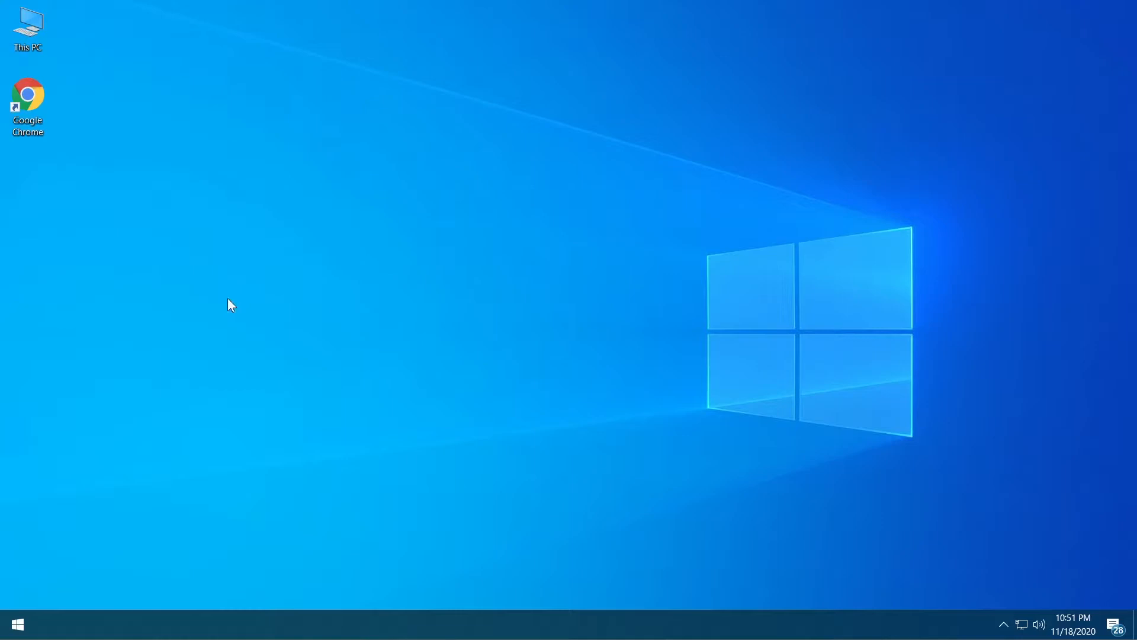
mouse_move(145, 389)
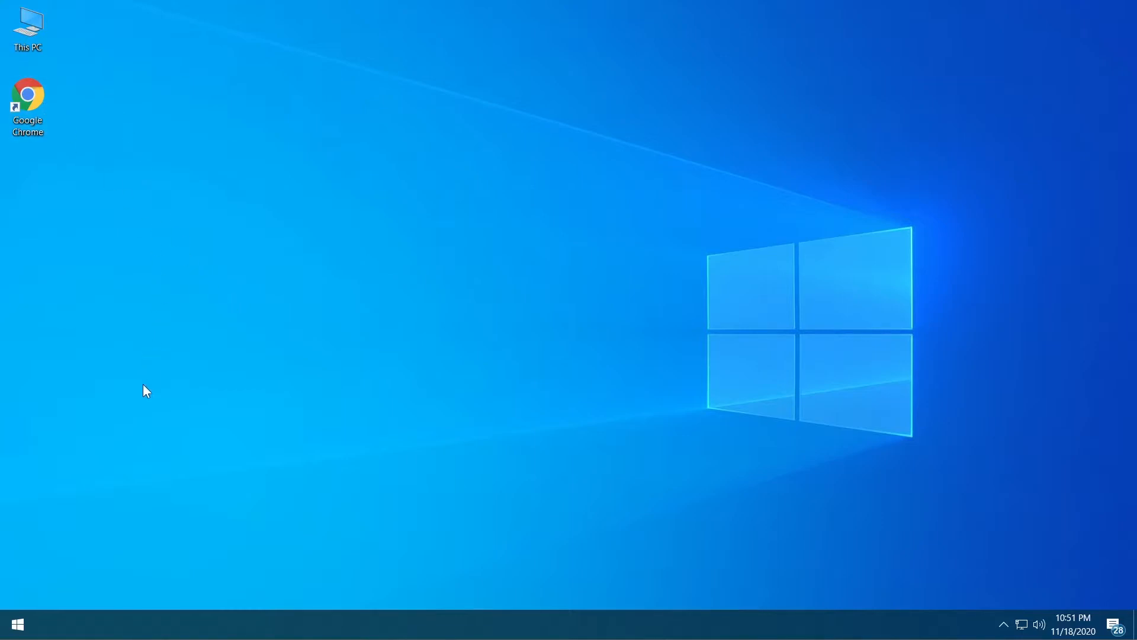
mouse_move(105, 530)
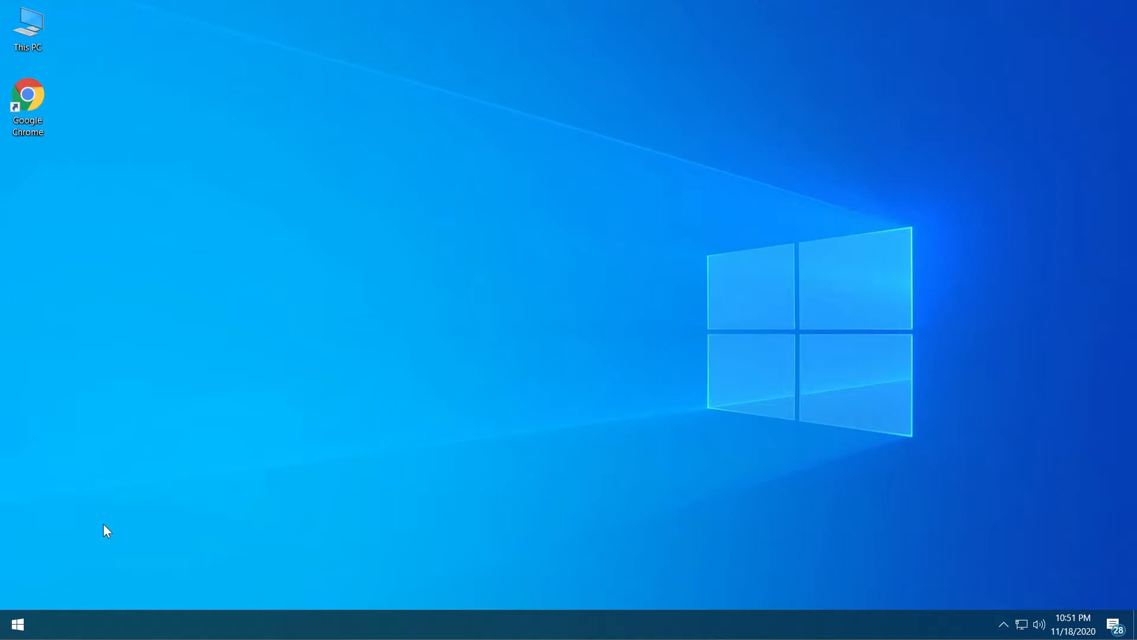
mouse_move(86, 535)
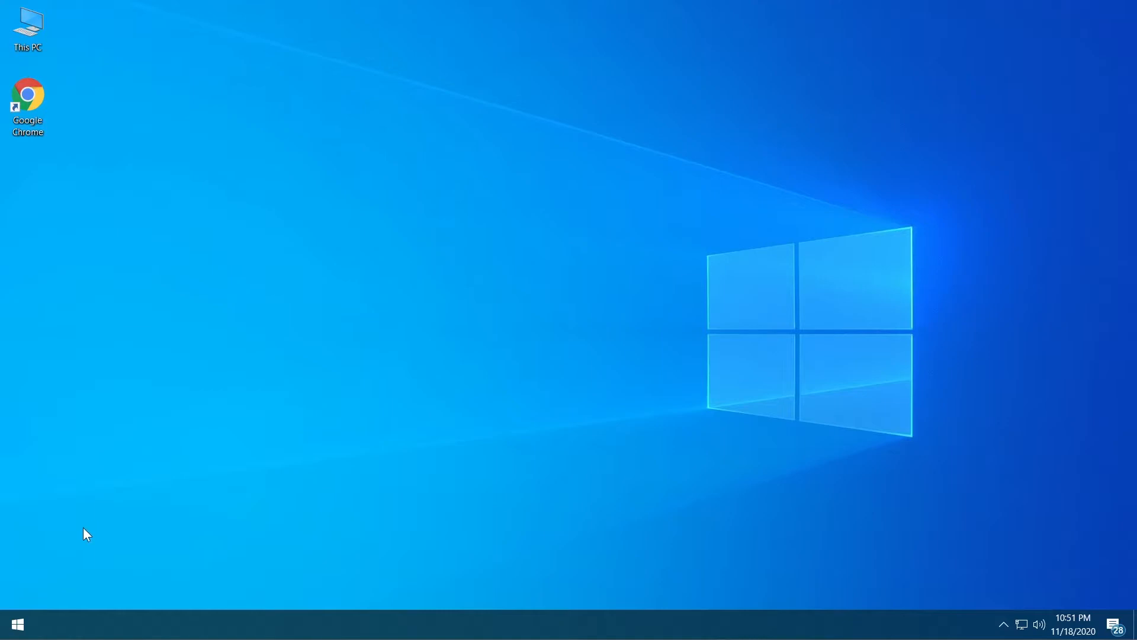
left_click(15, 624)
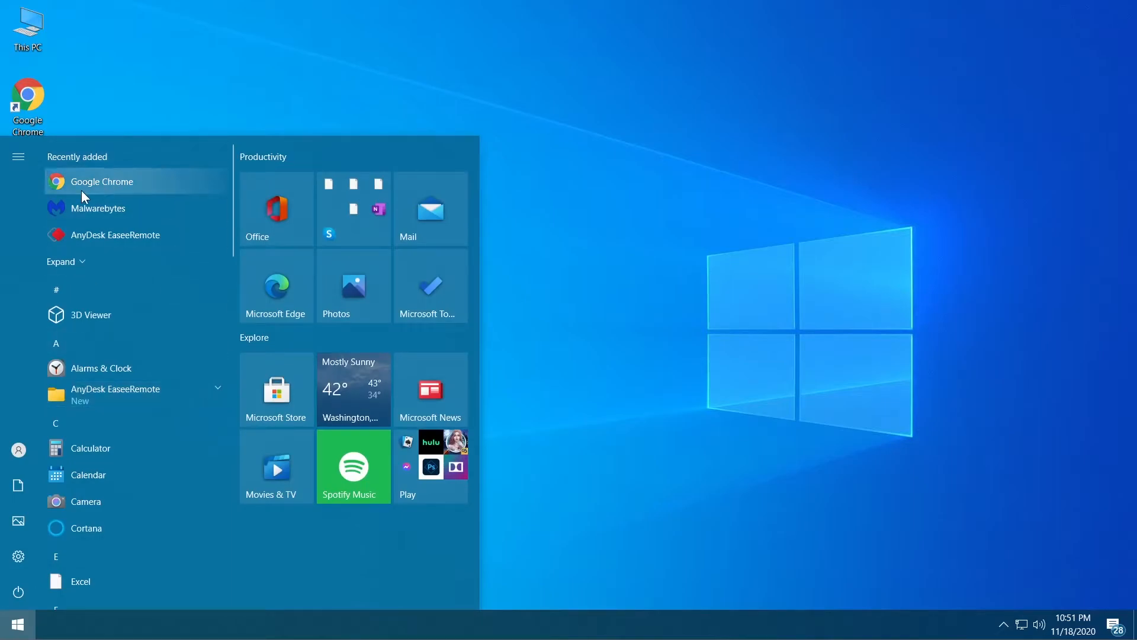
scroll("down", 3)
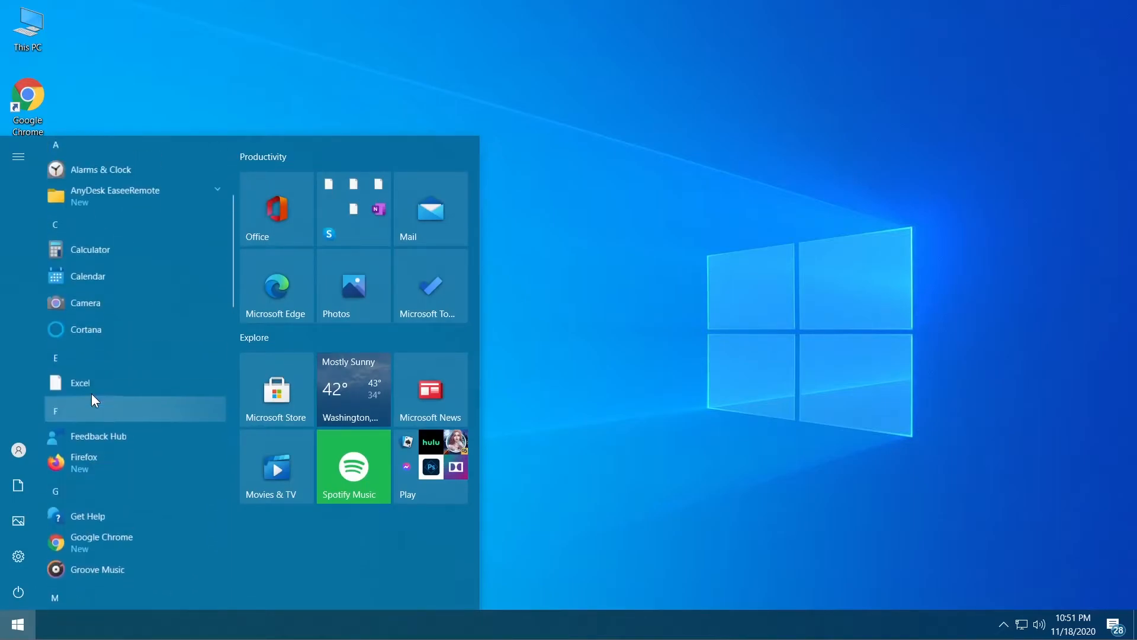
right_click(102, 181)
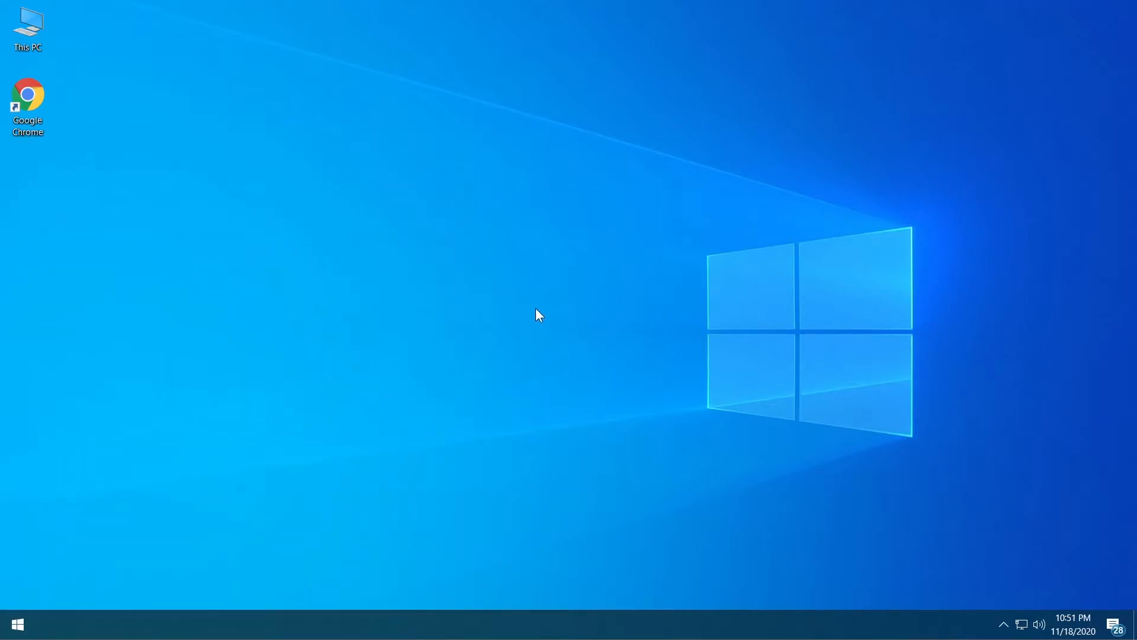
mouse_move(464, 371)
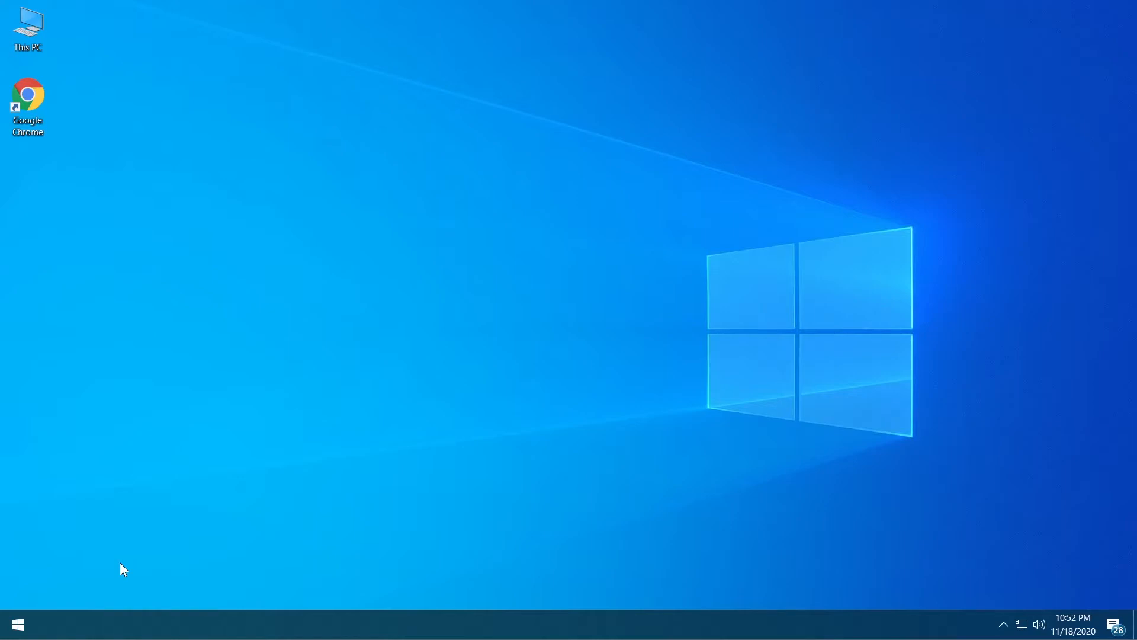
mouse_move(63, 589)
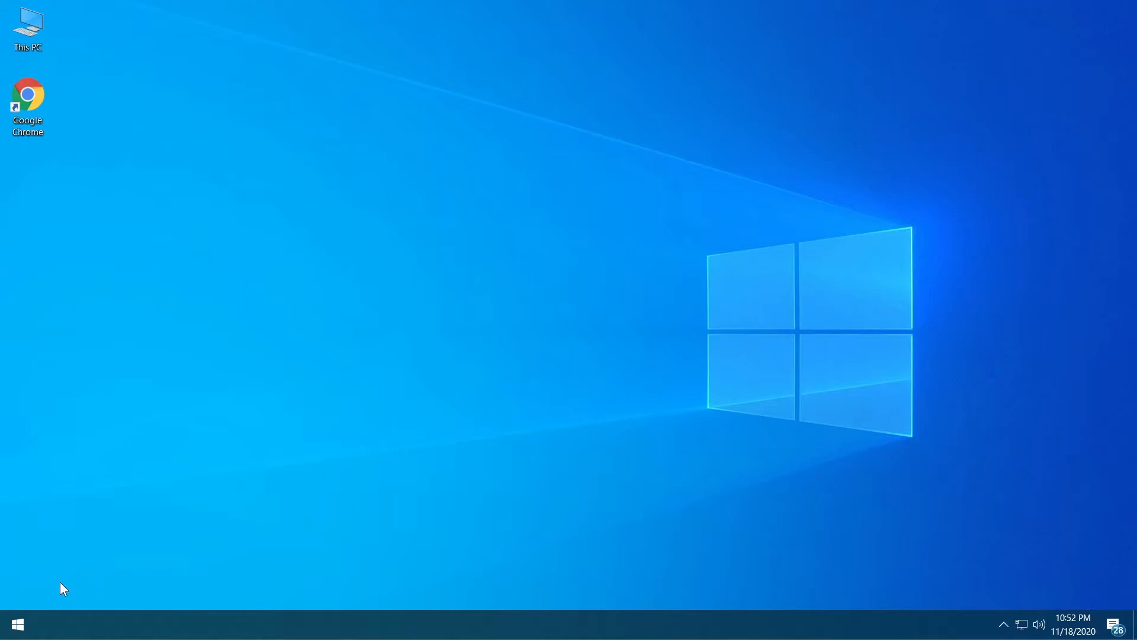
mouse_move(51, 599)
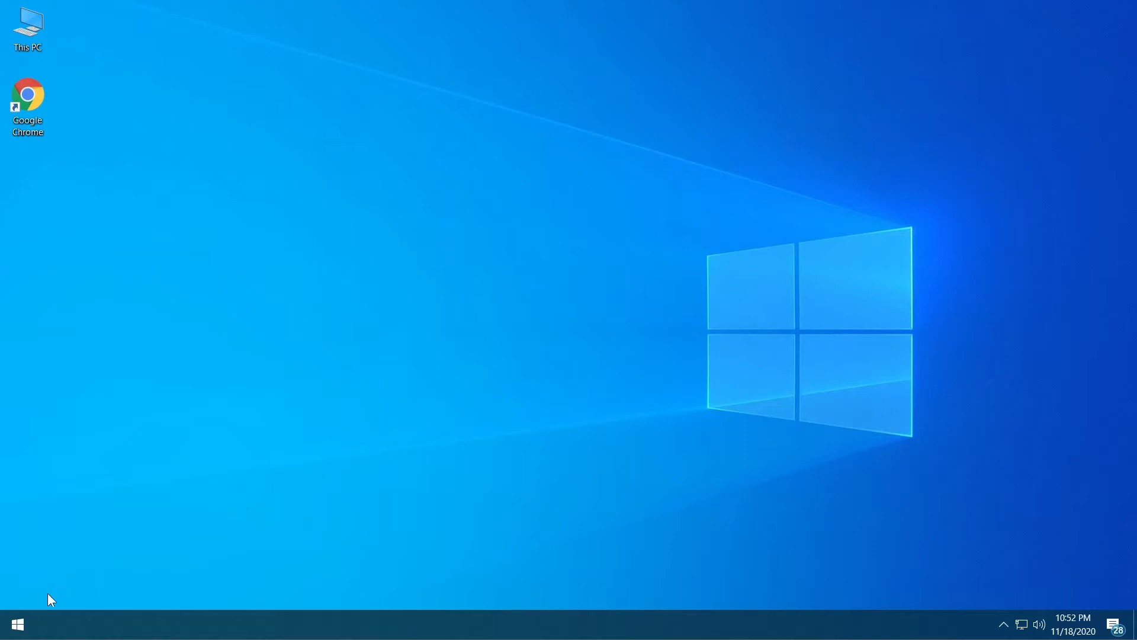
Step: Reach the Windows Update page, which shows an Insider Preview update pending install
left_click(15, 624)
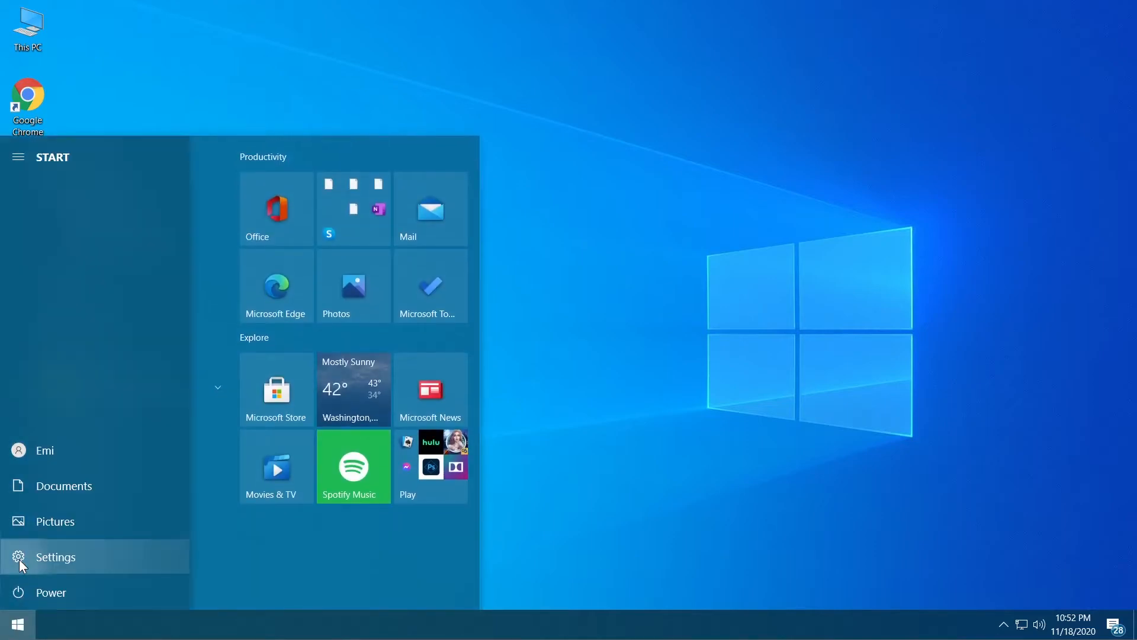
left_click(55, 557)
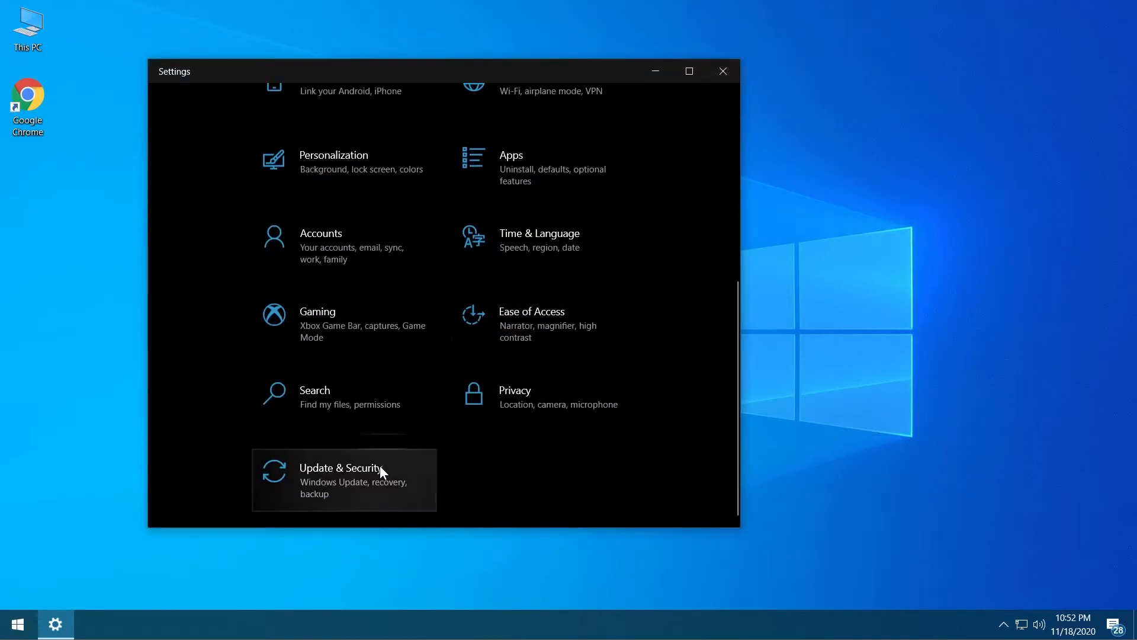
left_click(341, 479)
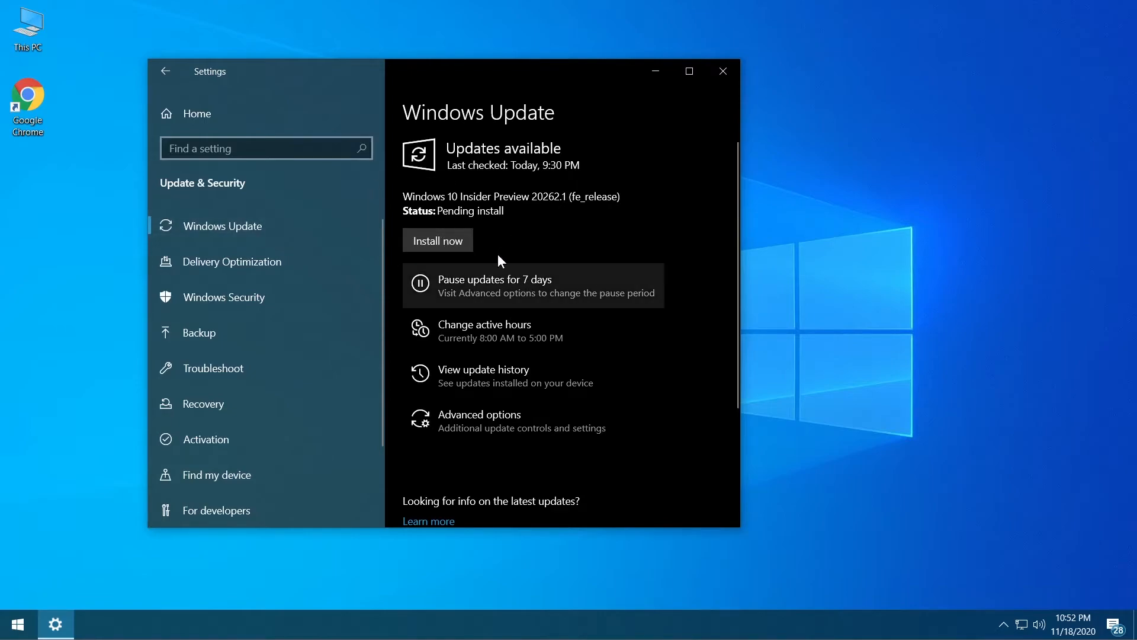
mouse_move(508, 253)
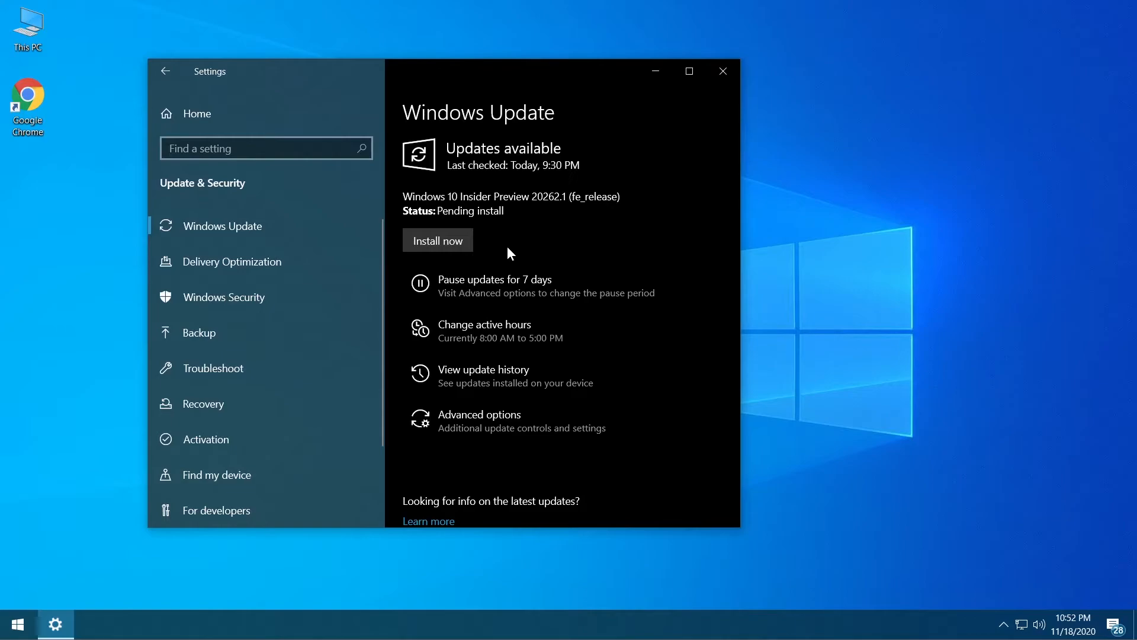
Step: Close Settings and bring up the System Configuration (msconfig) utility
left_click(721, 71)
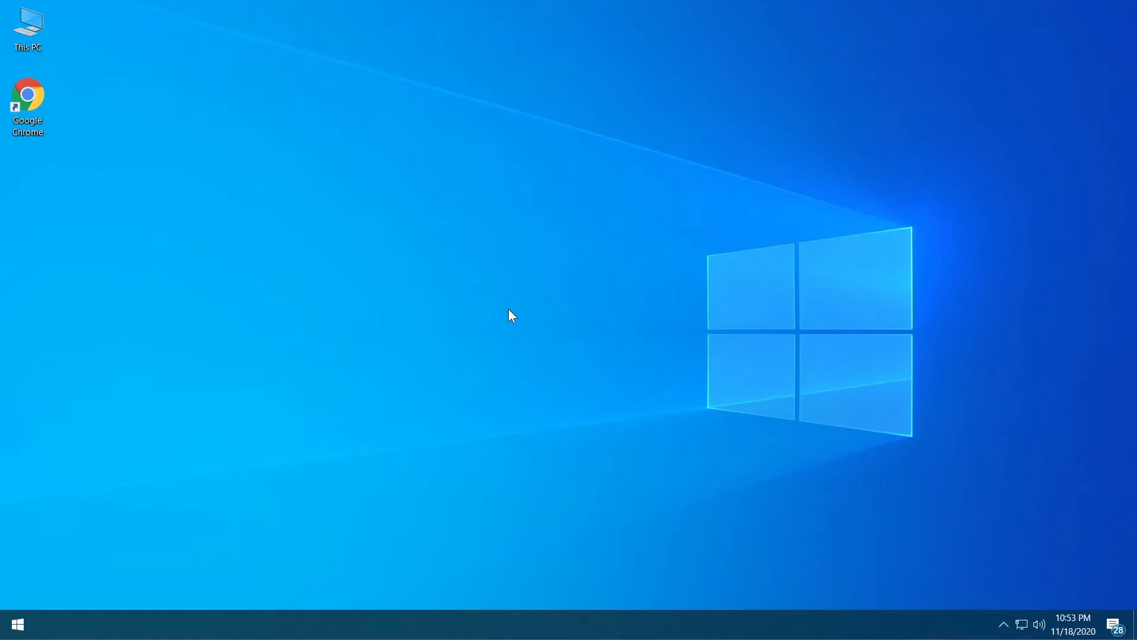
type("m")
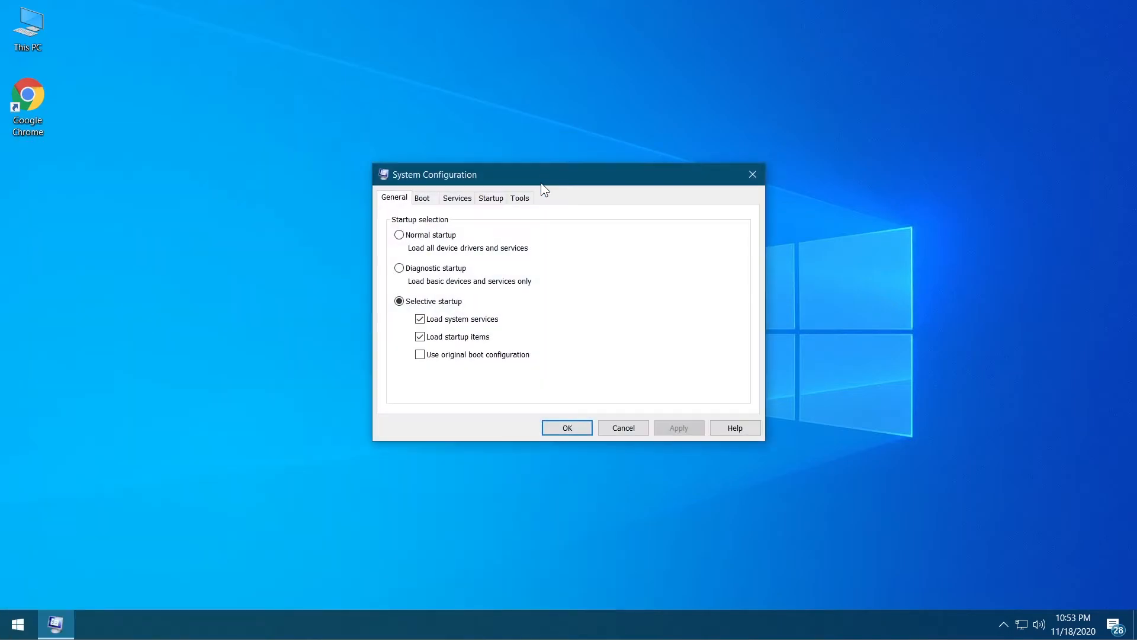
Step: On Services, hide all Microsoft services and disable every remaining third-party service
left_click(456, 198)
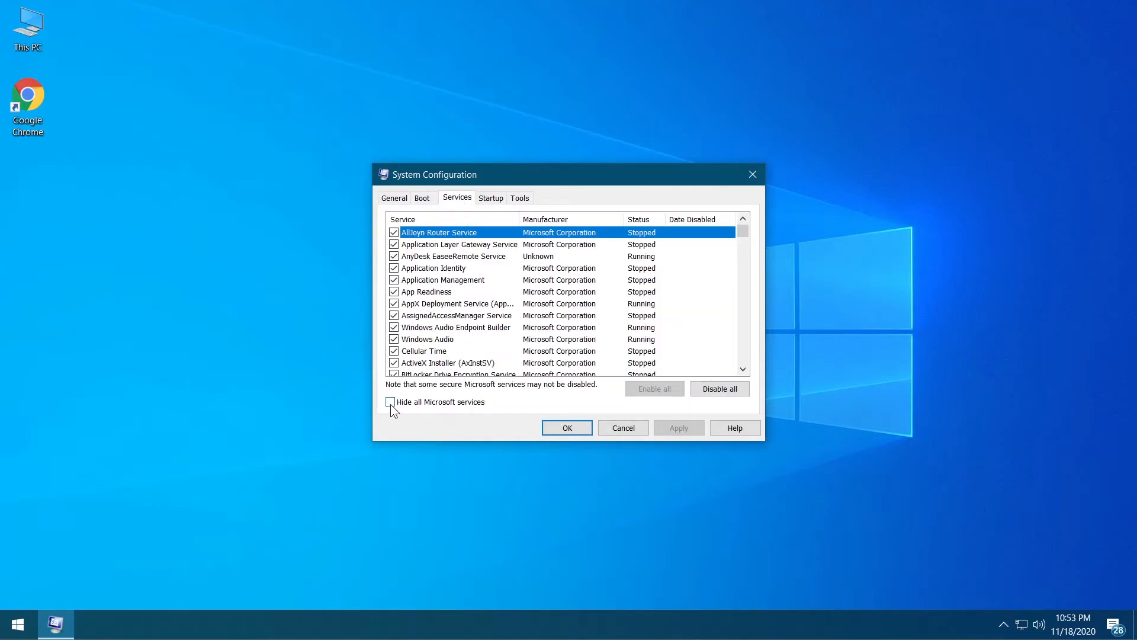
left_click(390, 402)
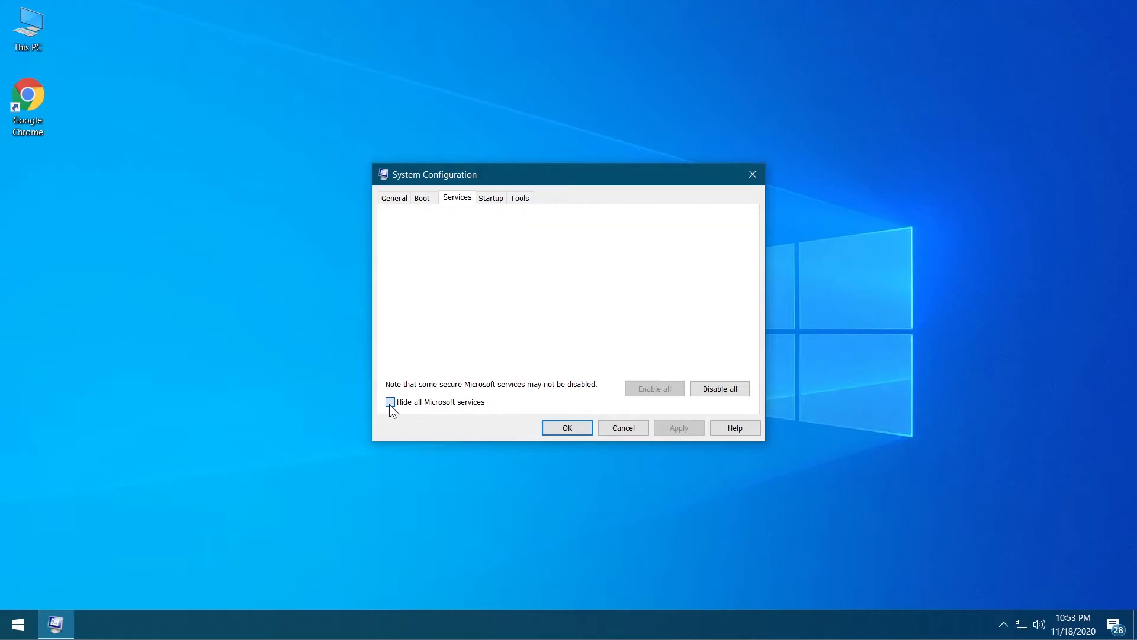
left_click(390, 402)
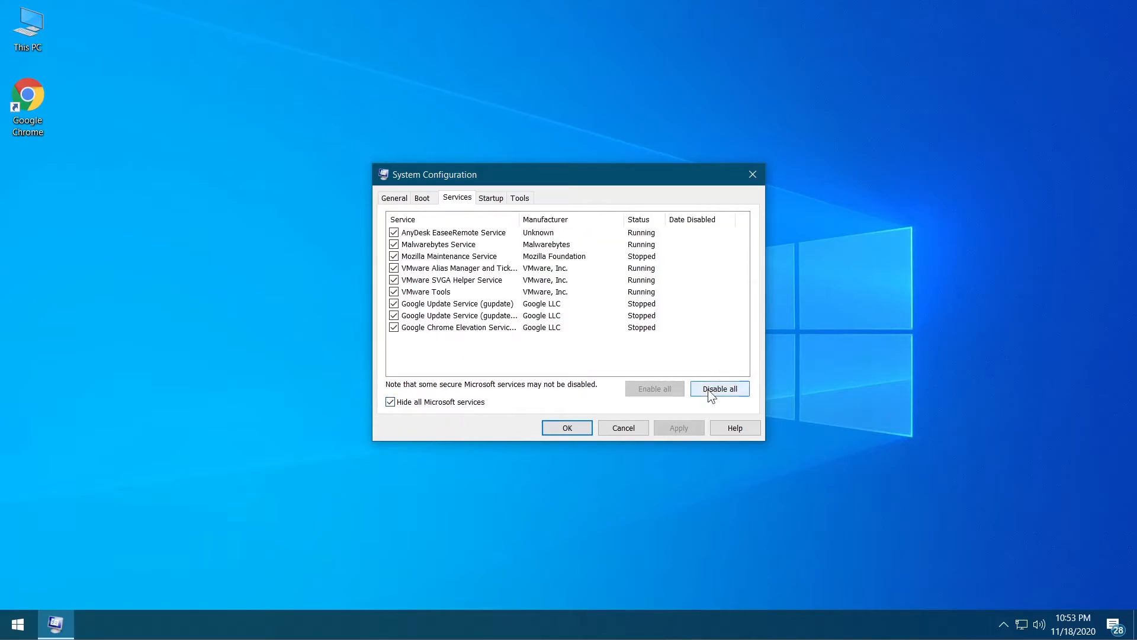
left_click(719, 388)
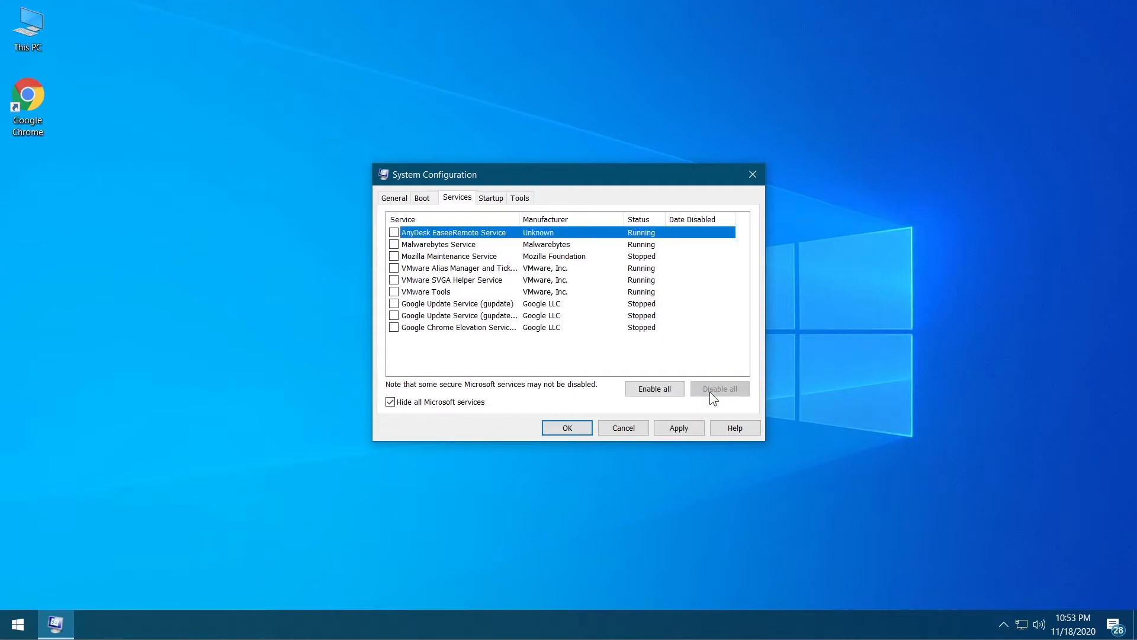
mouse_move(573, 389)
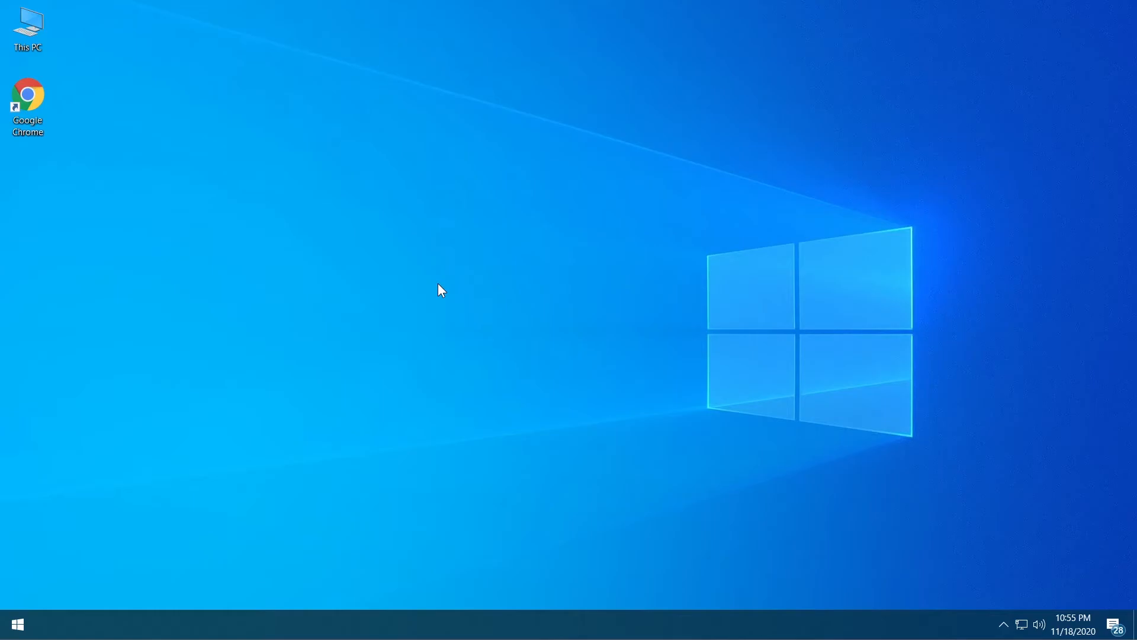
mouse_move(439, 285)
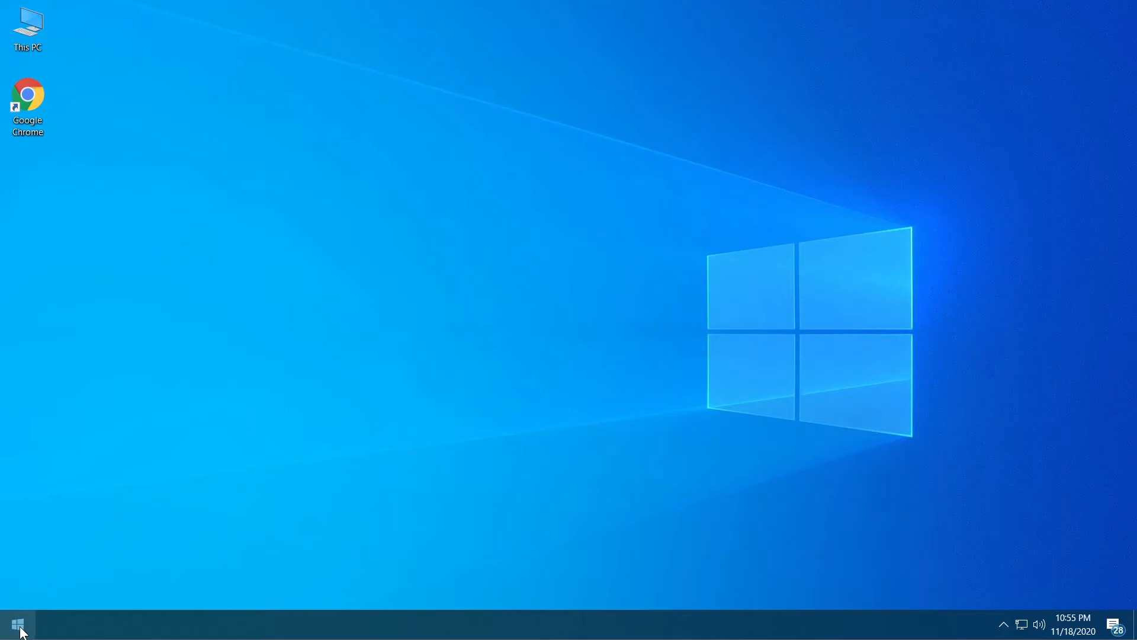
Step: Search Settings for 'reset' to reach the Recovery page with Reset this PC
left_click(18, 624)
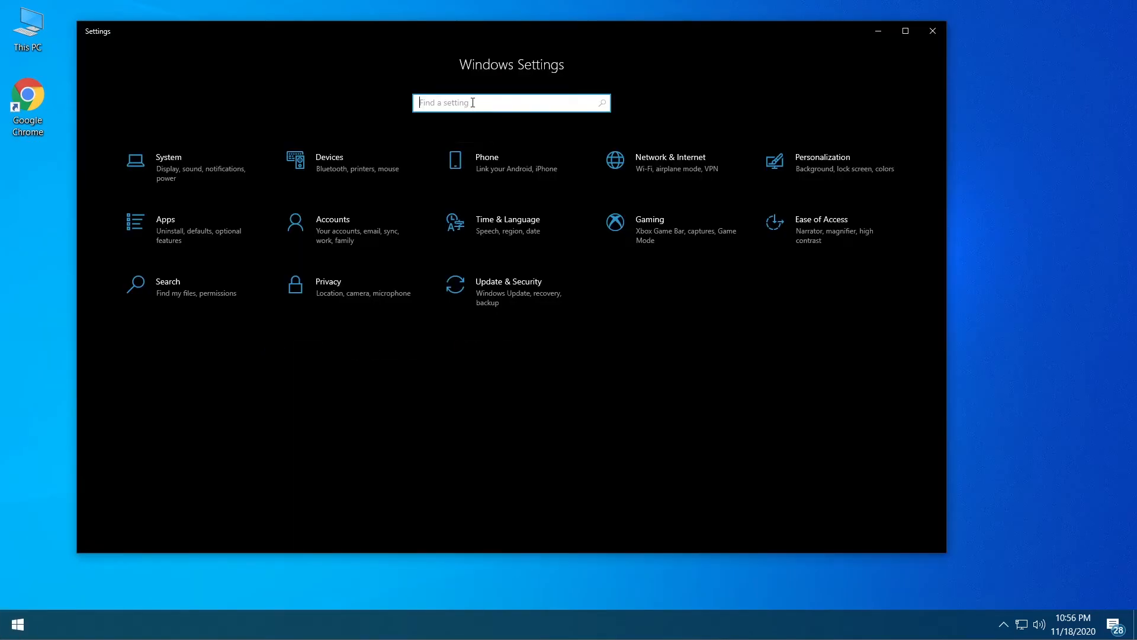
type("reset")
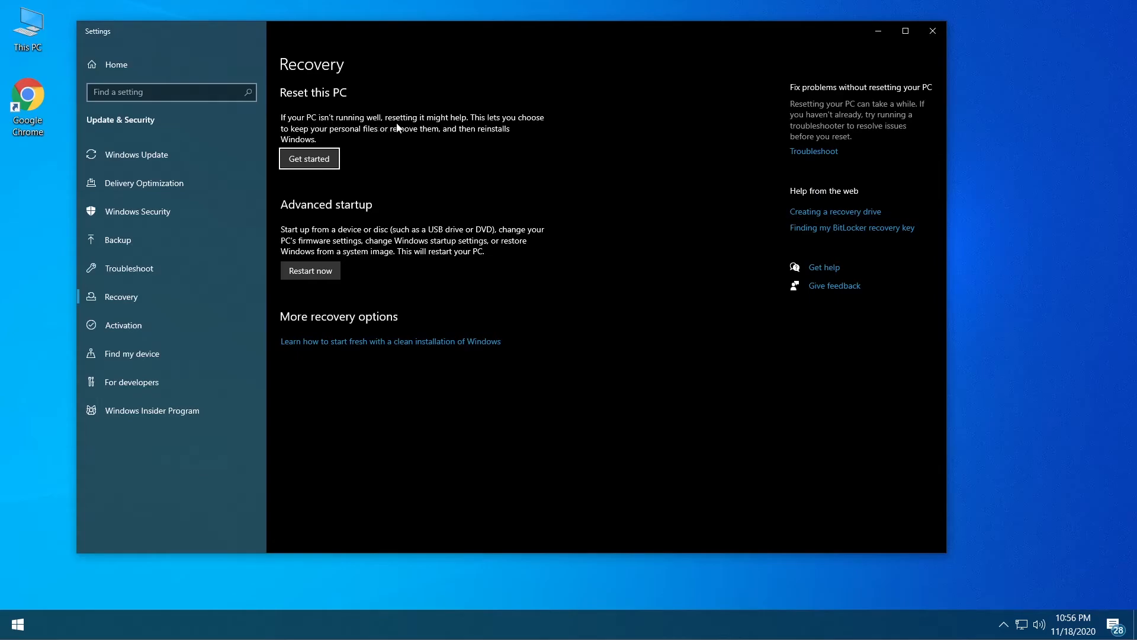
mouse_move(517, 127)
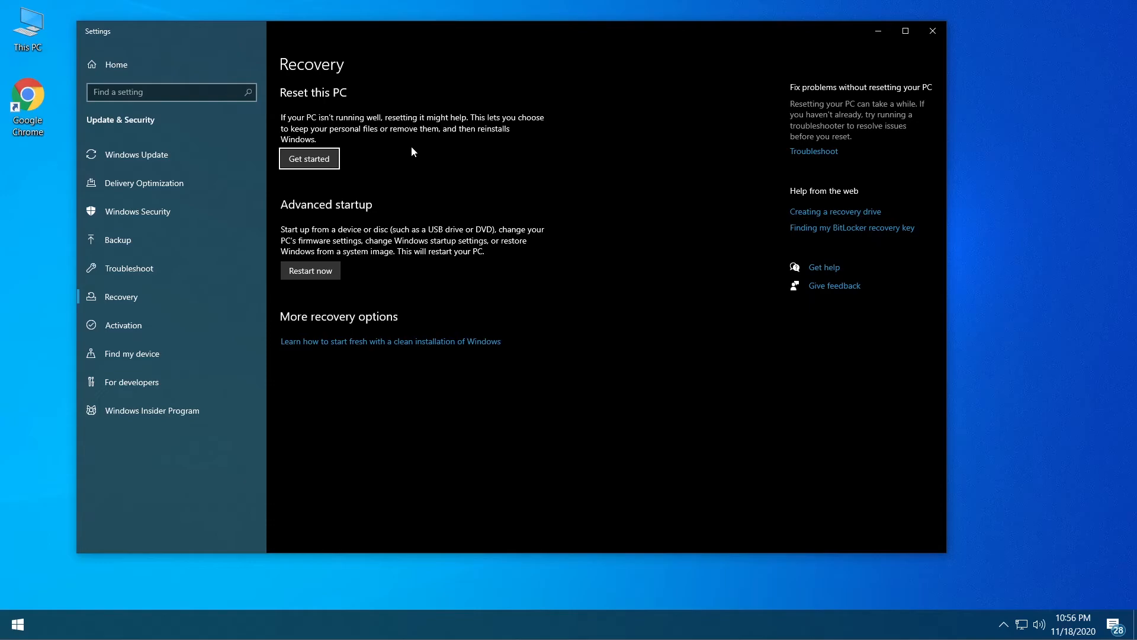
mouse_move(385, 160)
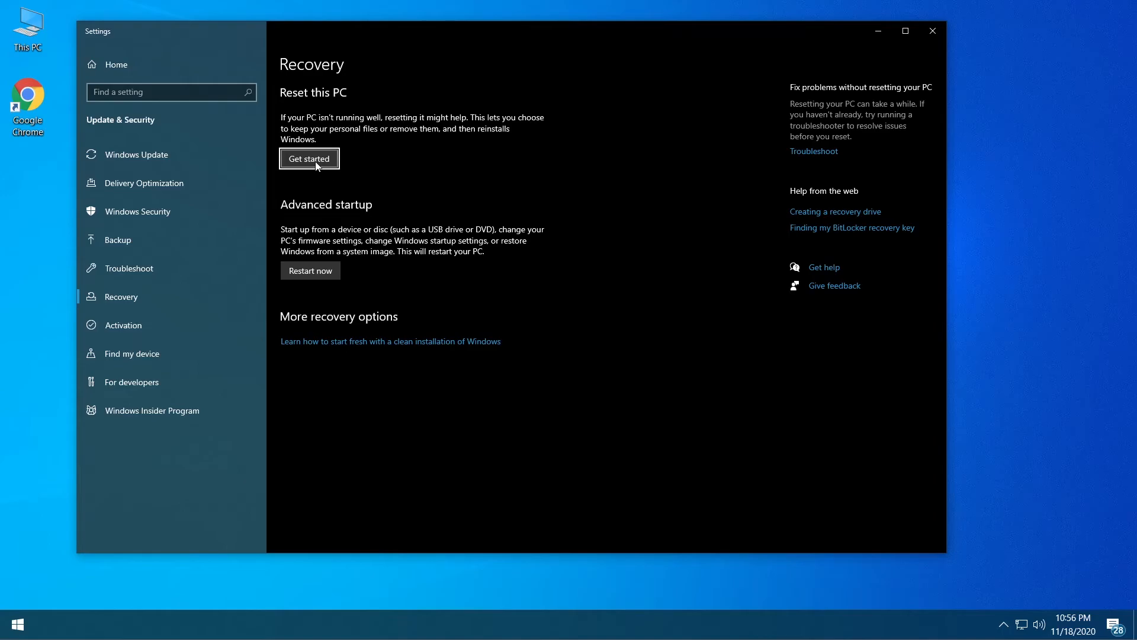
Step: Start Reset this PC with Cloud download and accept the additional settings
left_click(309, 157)
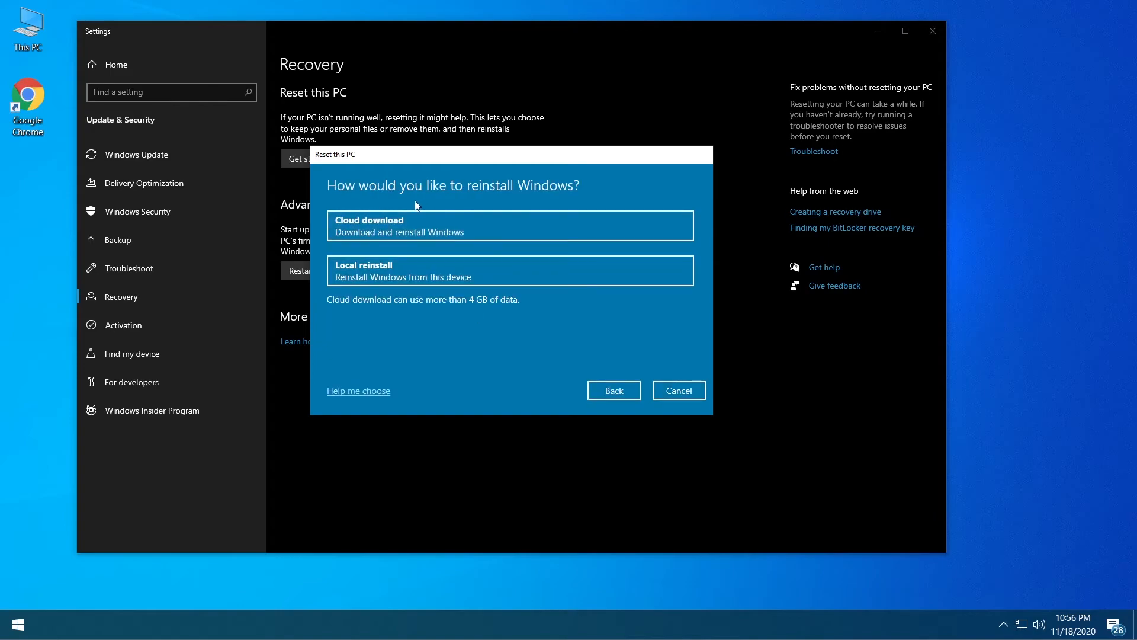
mouse_move(349, 232)
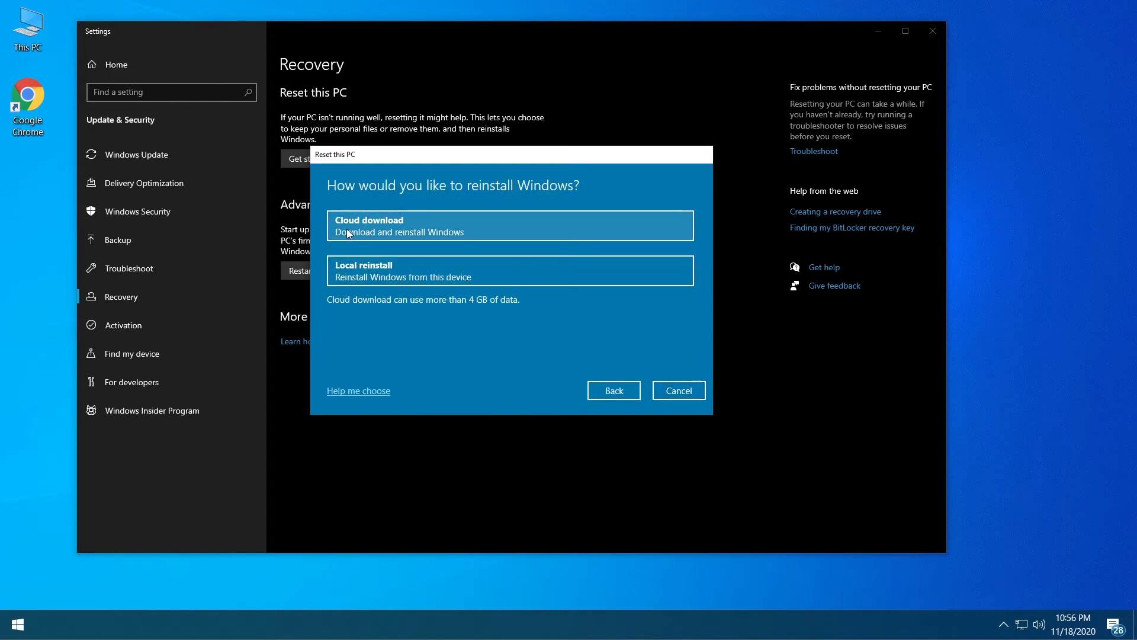
left_click(510, 225)
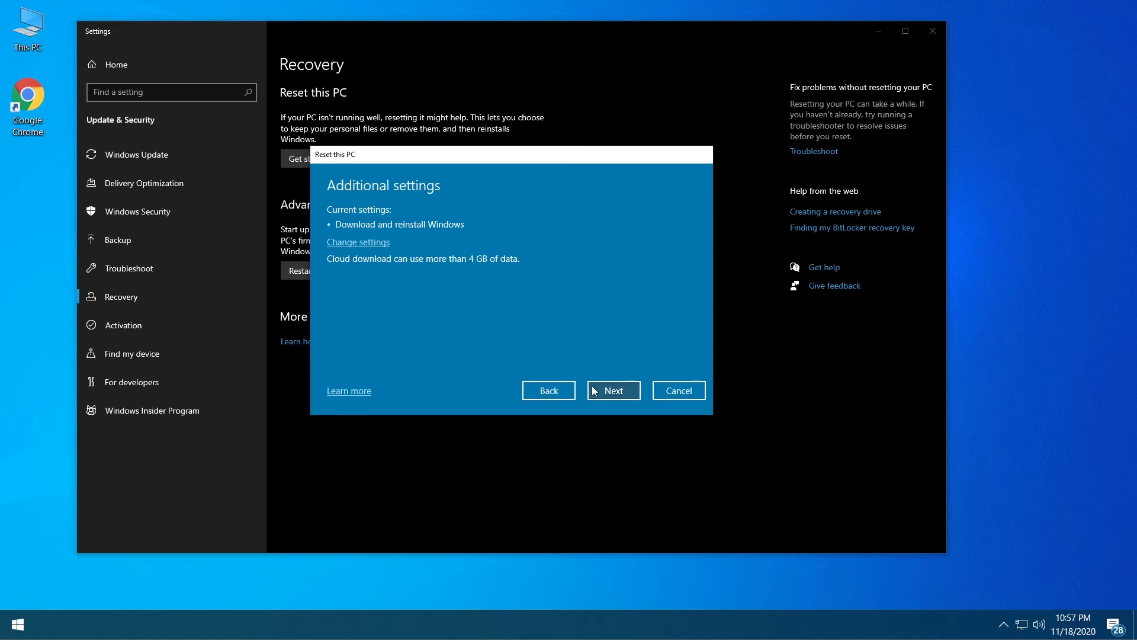
left_click(613, 389)
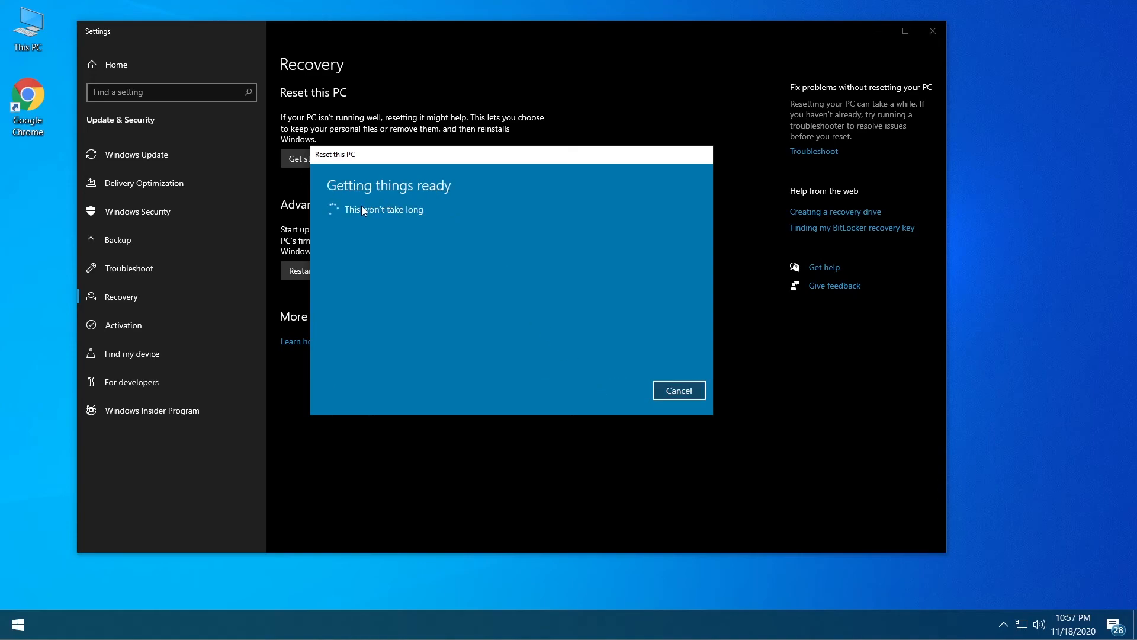
mouse_move(416, 222)
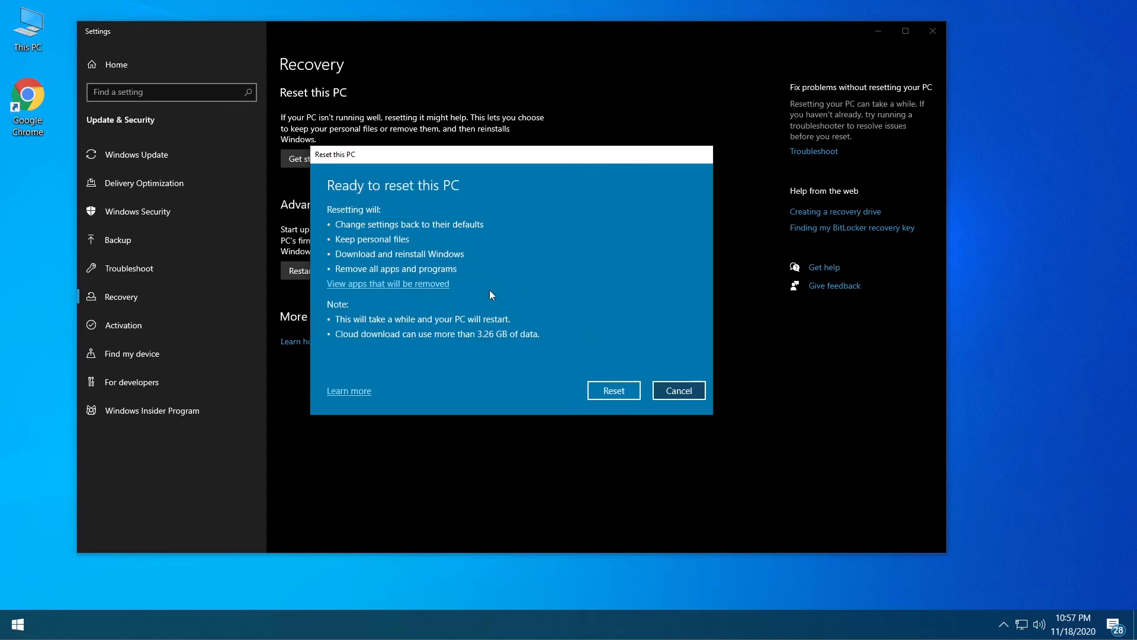
mouse_move(372, 232)
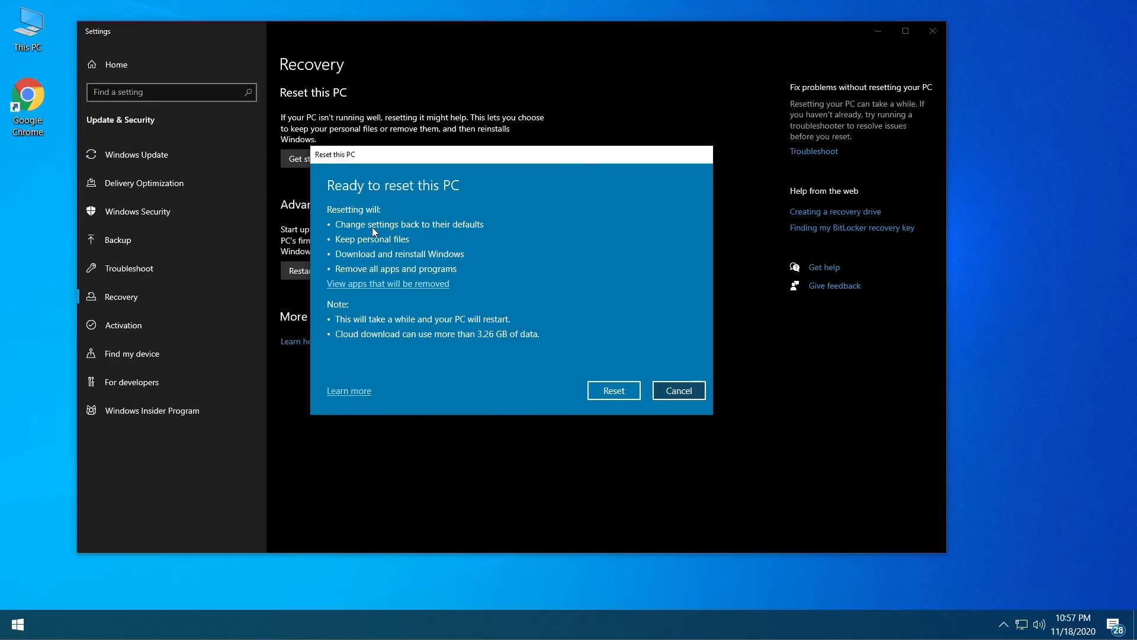
mouse_move(348, 250)
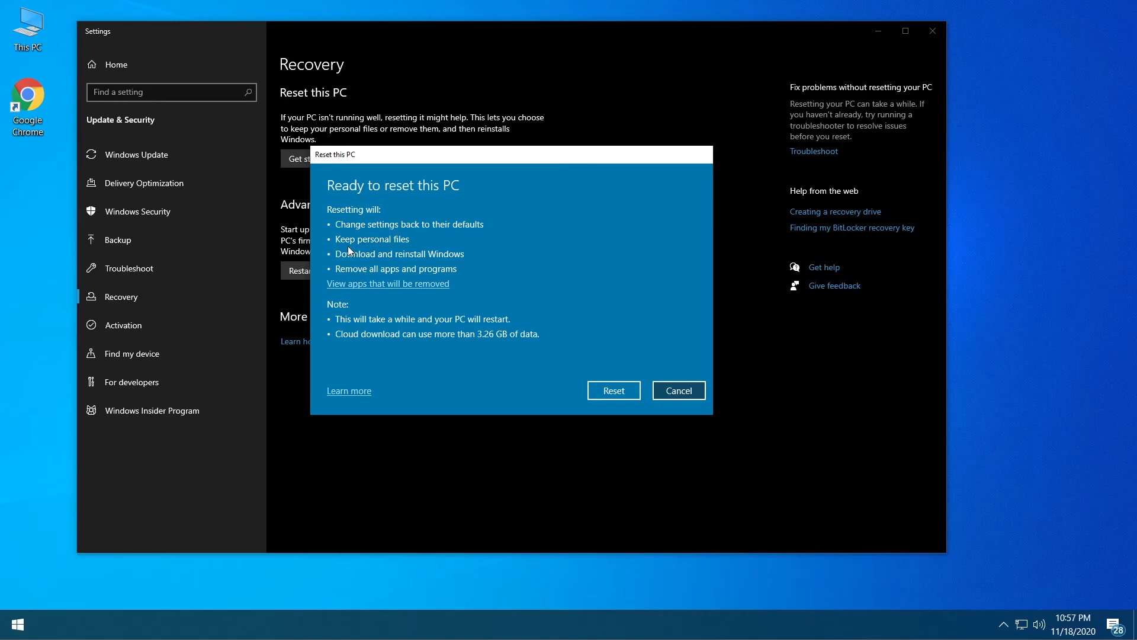
mouse_move(395, 261)
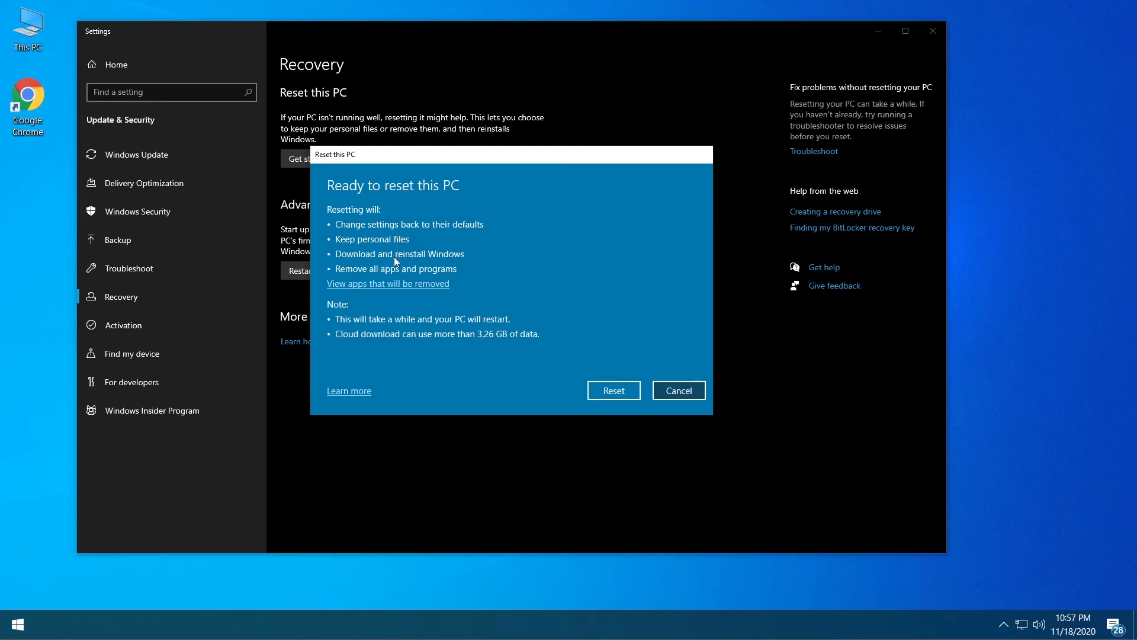
mouse_move(450, 264)
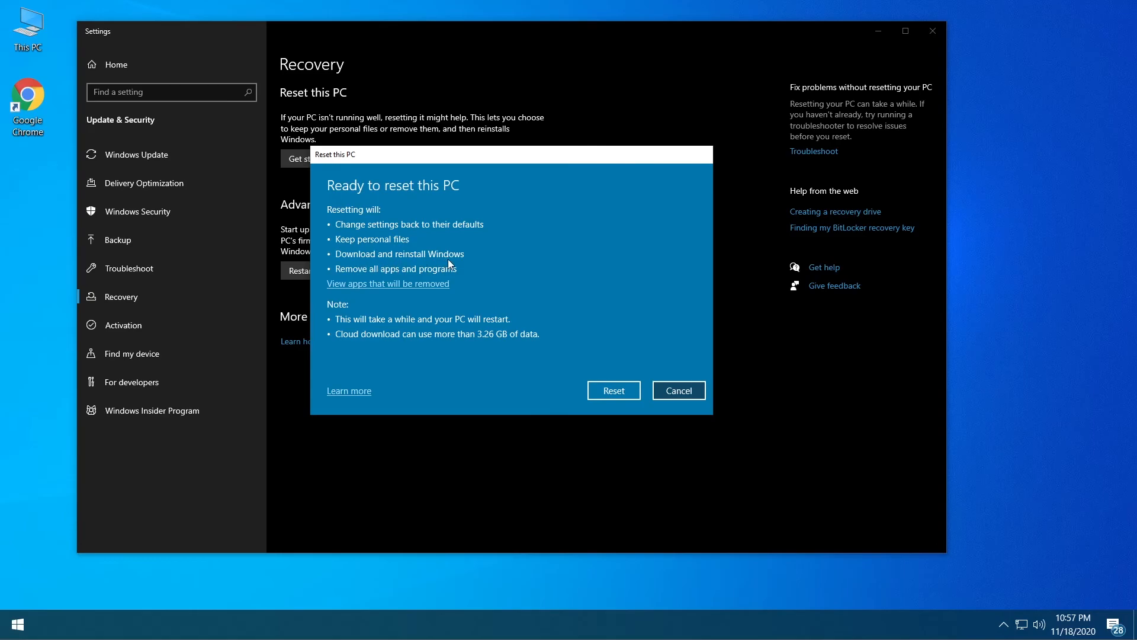
mouse_move(458, 276)
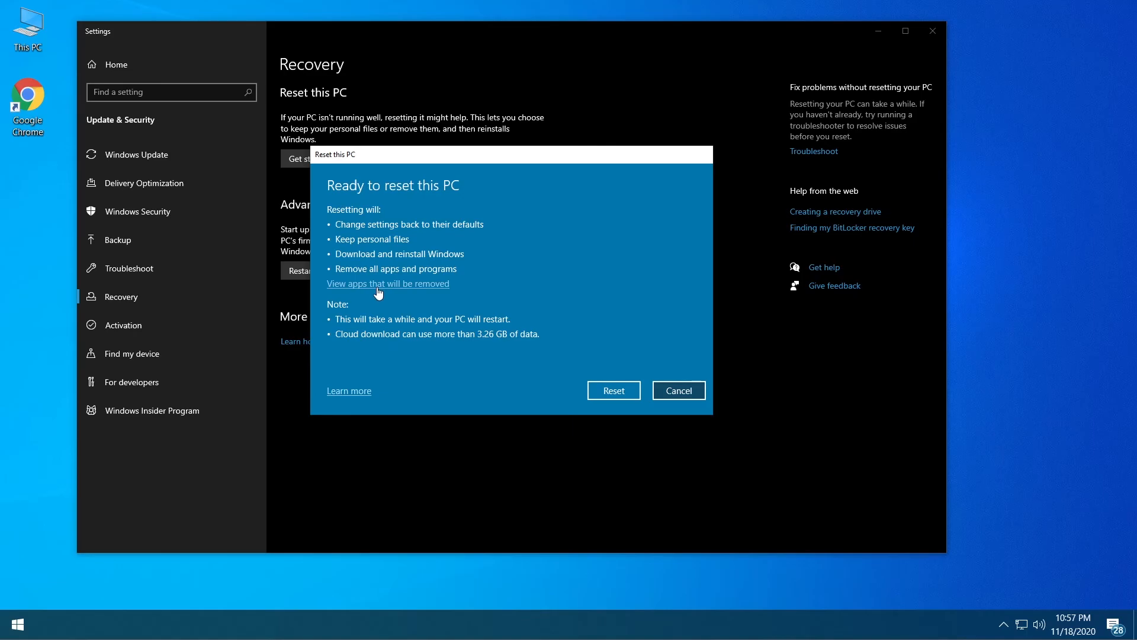
mouse_move(426, 290)
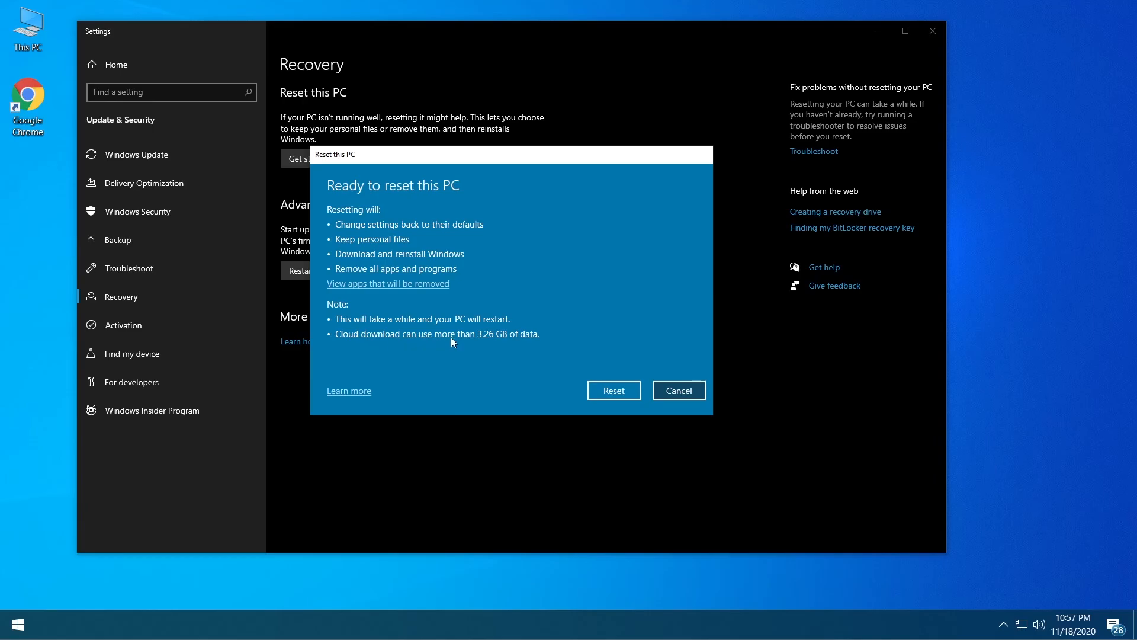
mouse_move(502, 344)
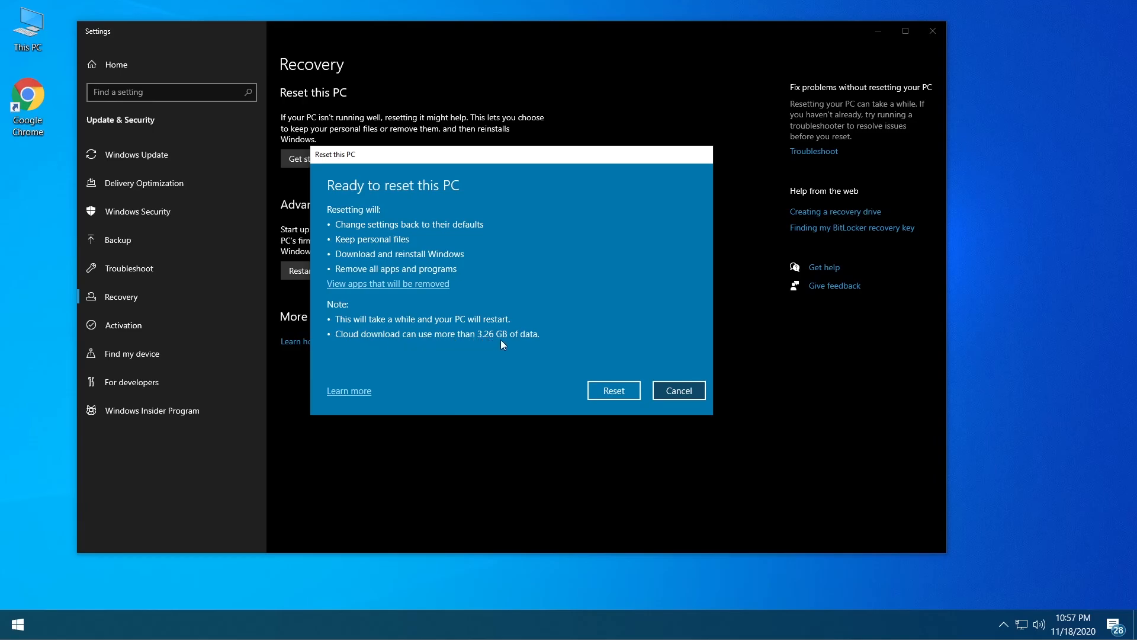
mouse_move(466, 360)
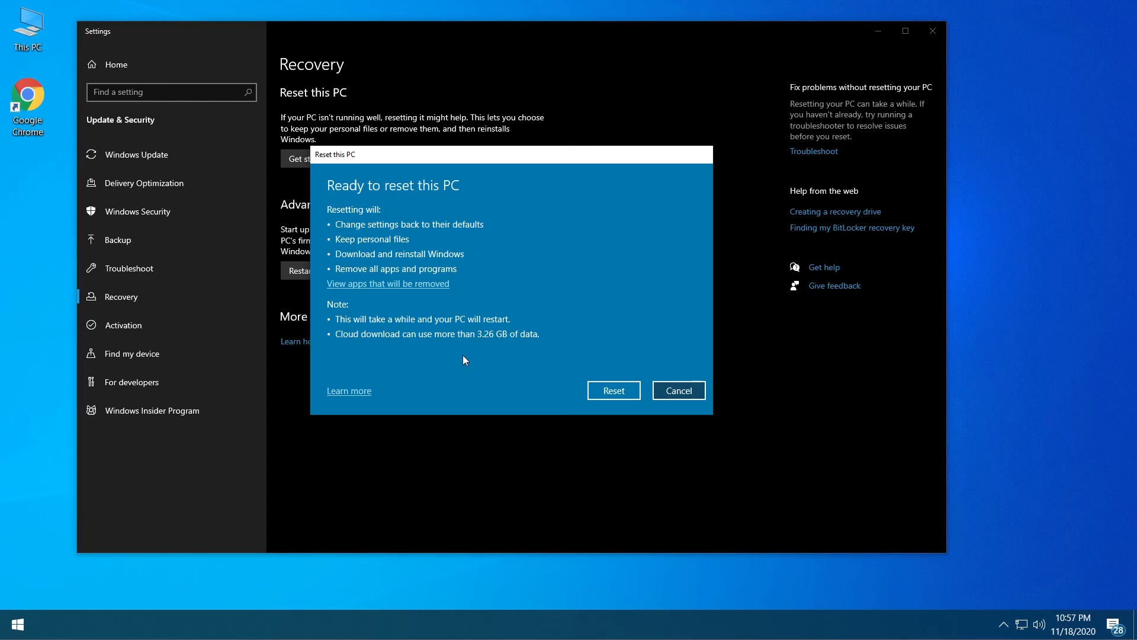
Step: Confirm the reset that keeps personal files and reinstalls Windows from the cloud
left_click(677, 389)
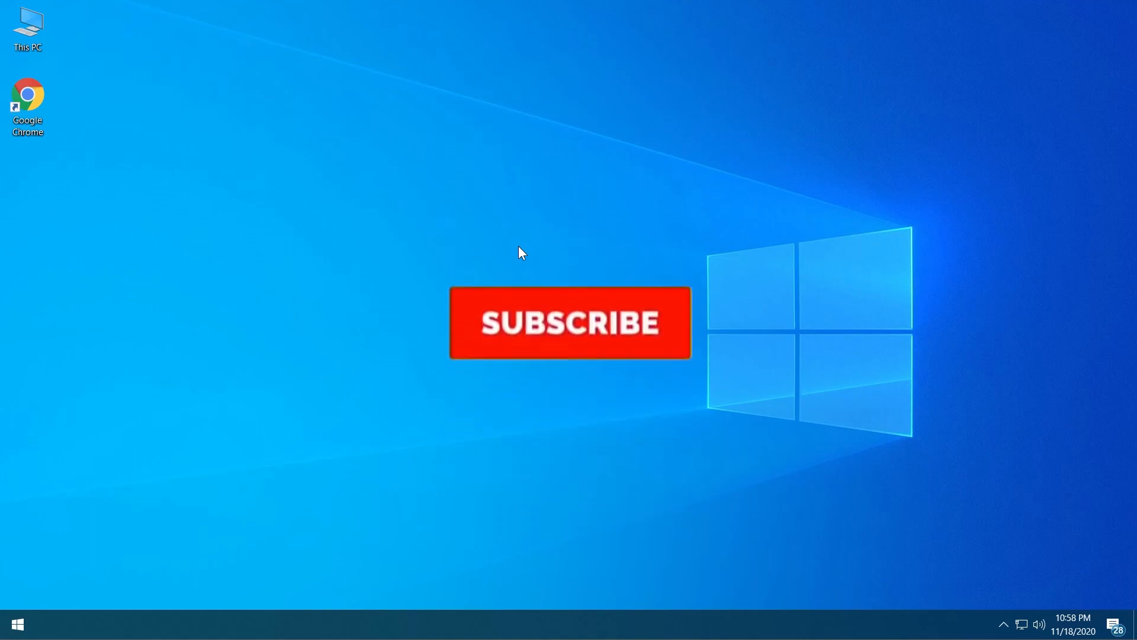
left_click(570, 322)
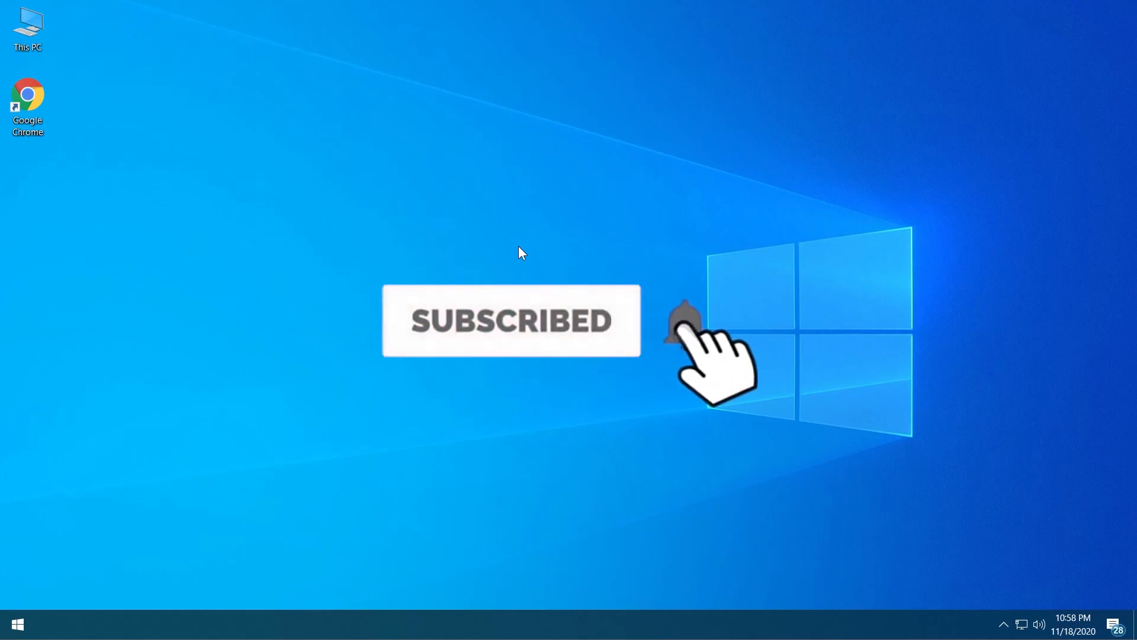